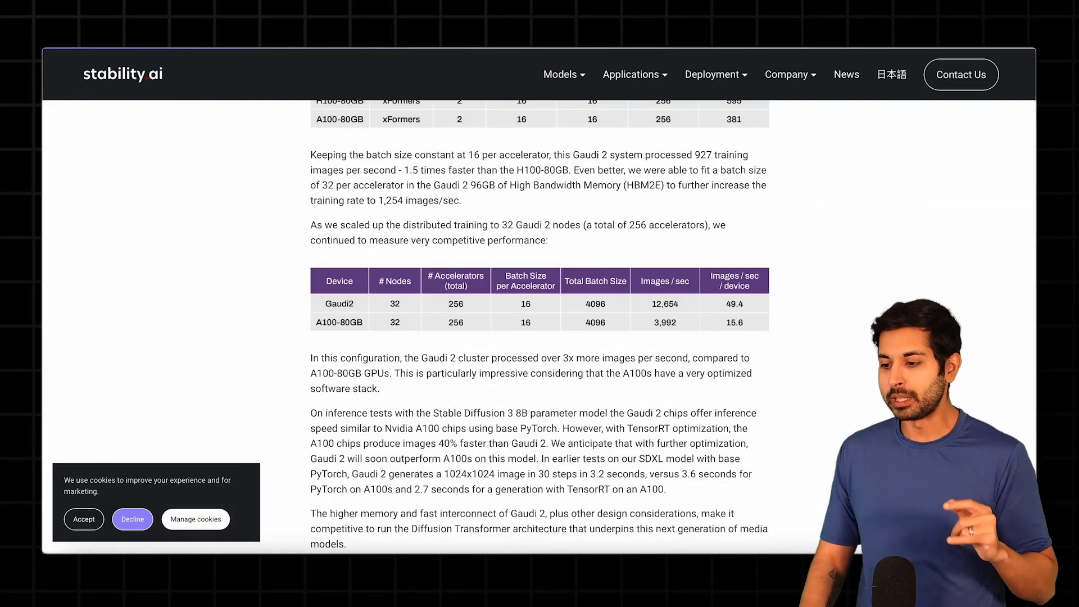
# Step: View the Preview Instances list in Intel Tiber, then switch to the AWS EC2 Instances page
pyautogui.scroll(3)
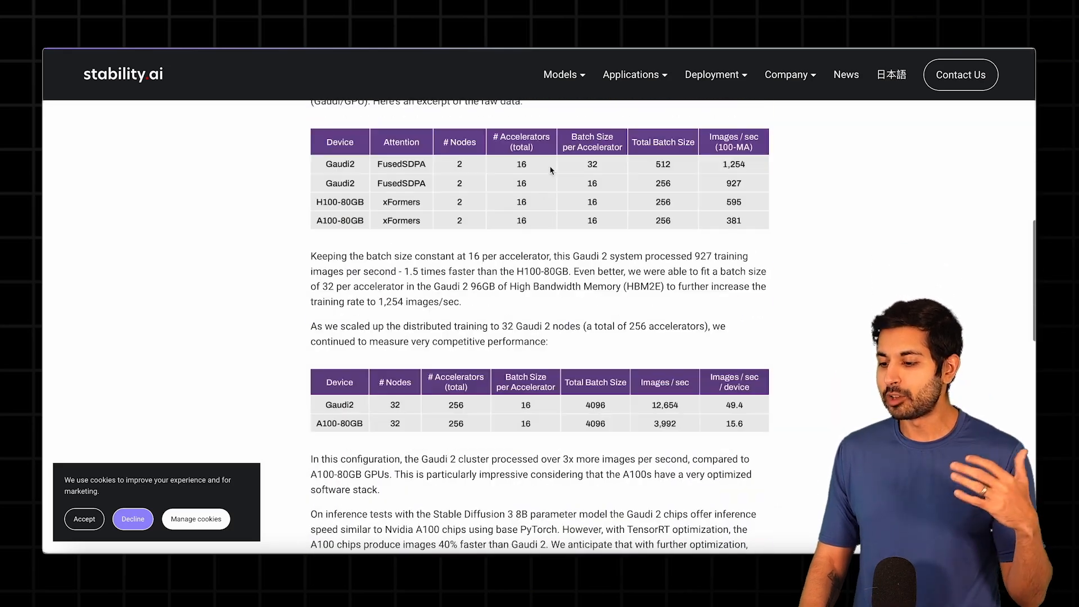
pyautogui.scroll(3)
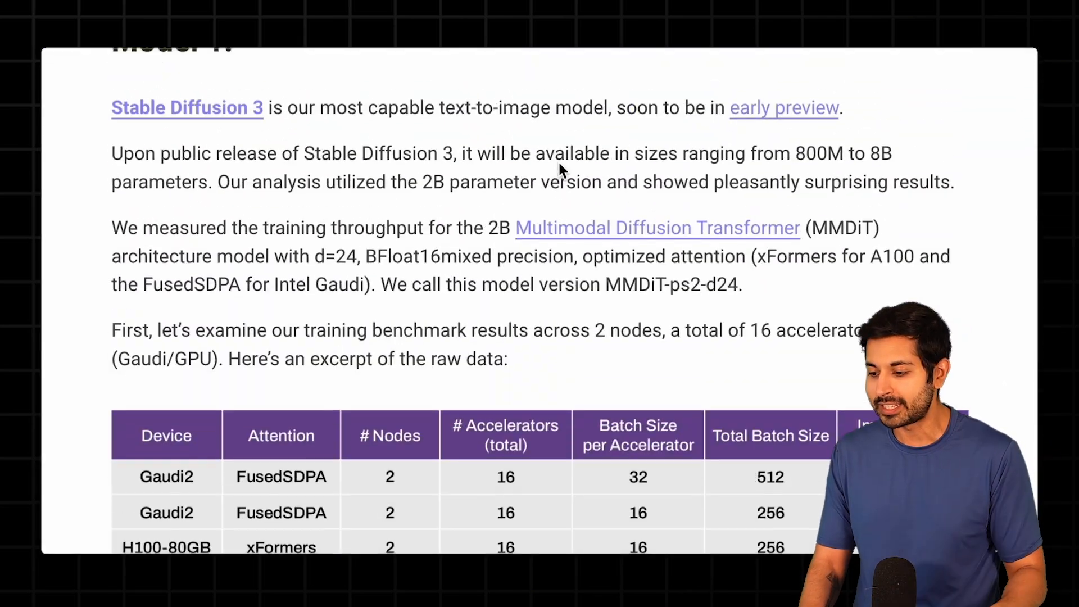
pyautogui.moveTo(659, 237)
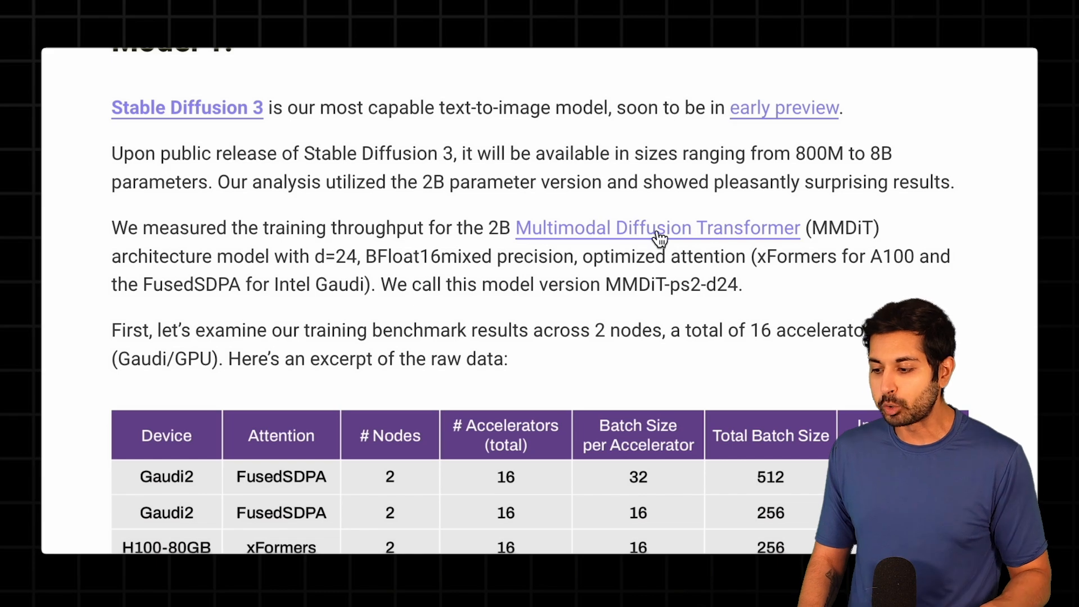
pyautogui.scroll(-3)
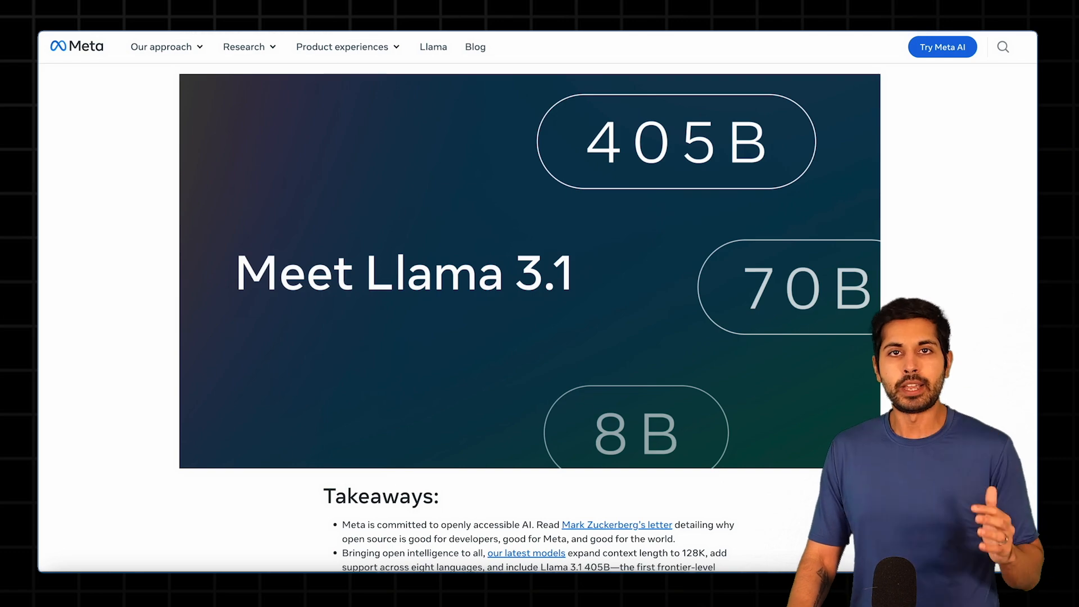
pyautogui.moveTo(551, 180)
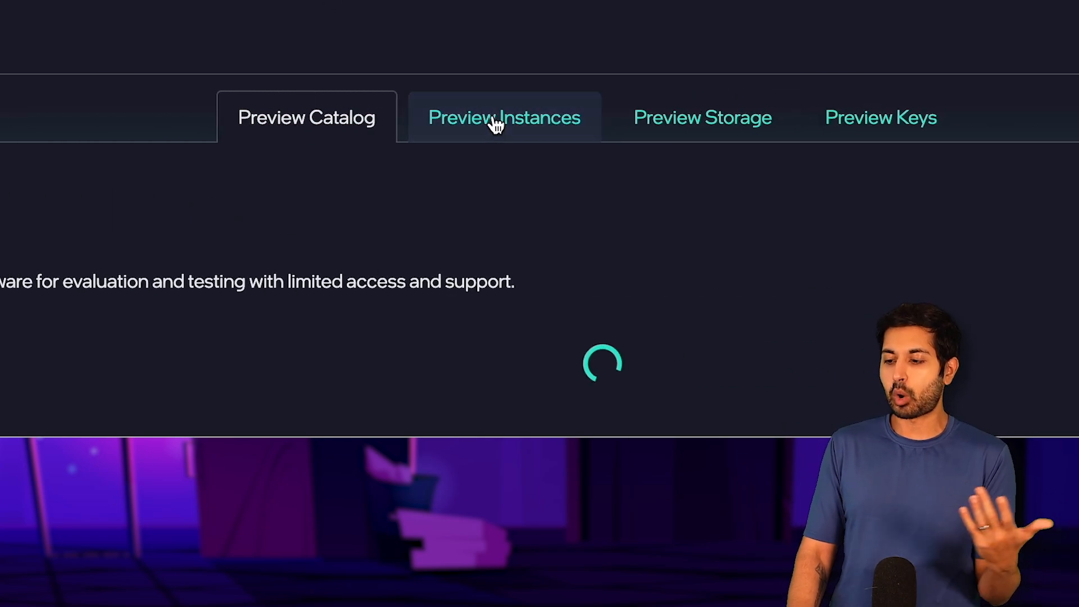
pyautogui.click(503, 117)
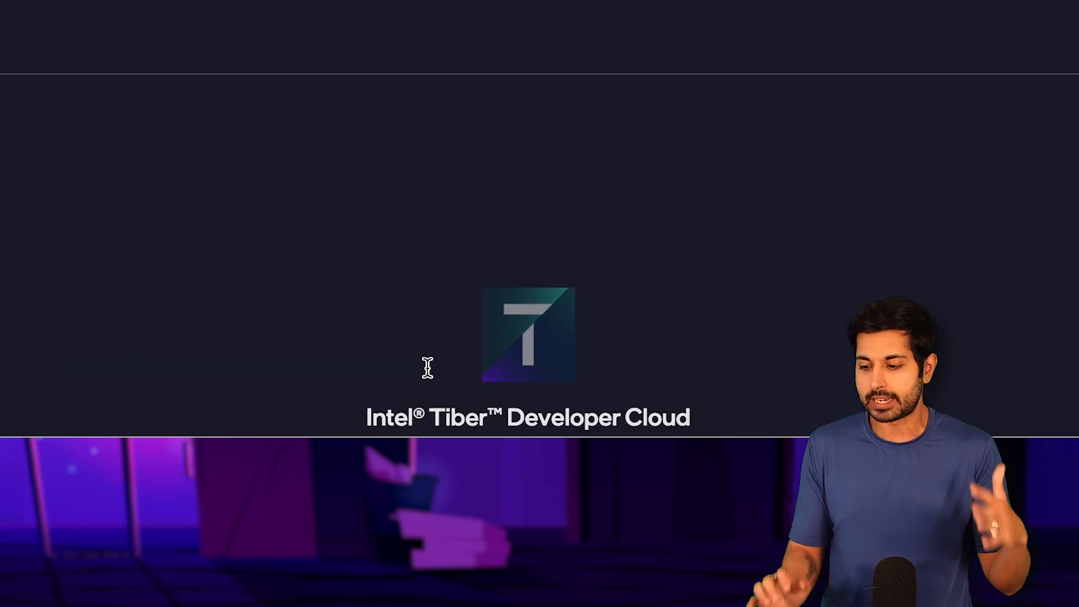
pyautogui.click(429, 117)
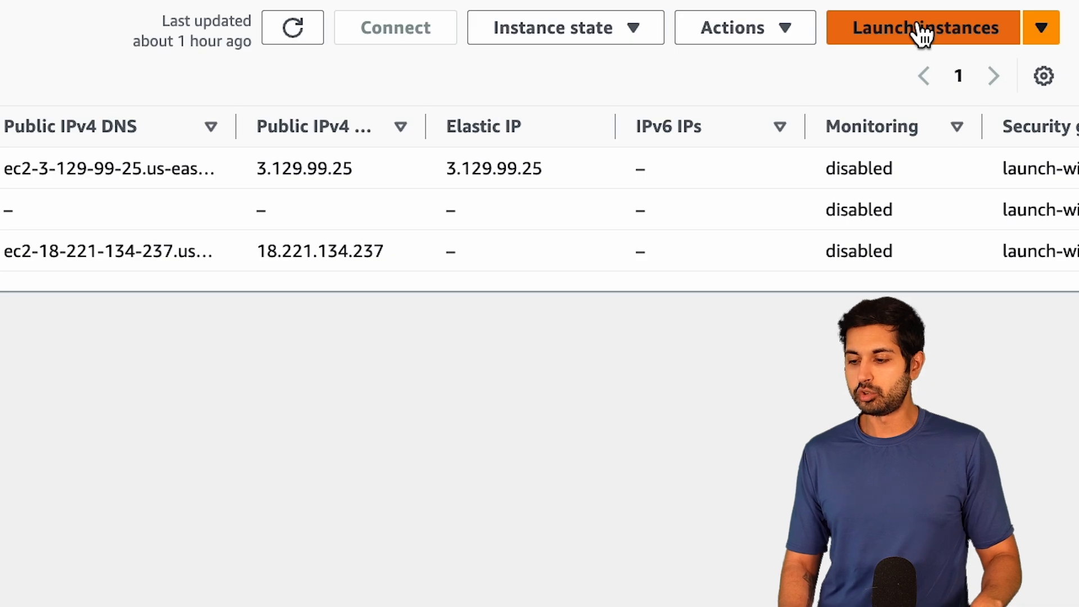
# Step: Start a new EC2 launch named llama3finetuneintel and pick the Deep Learning AMI Habana PyTorch image
pyautogui.click(920, 27)
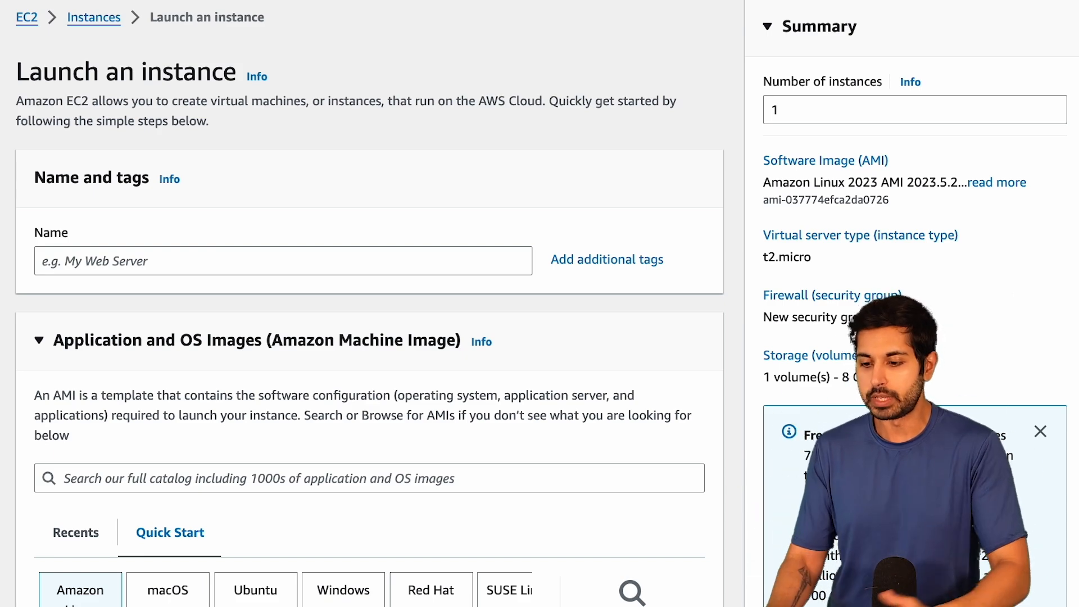
pyautogui.write('lla')
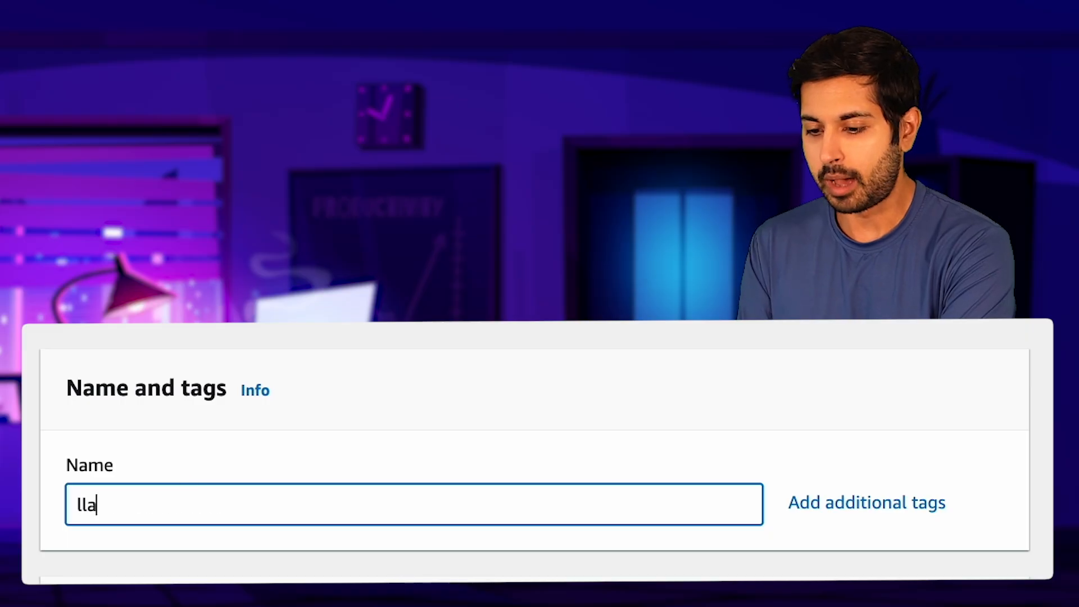
pyautogui.write('ma3finetuneintel')
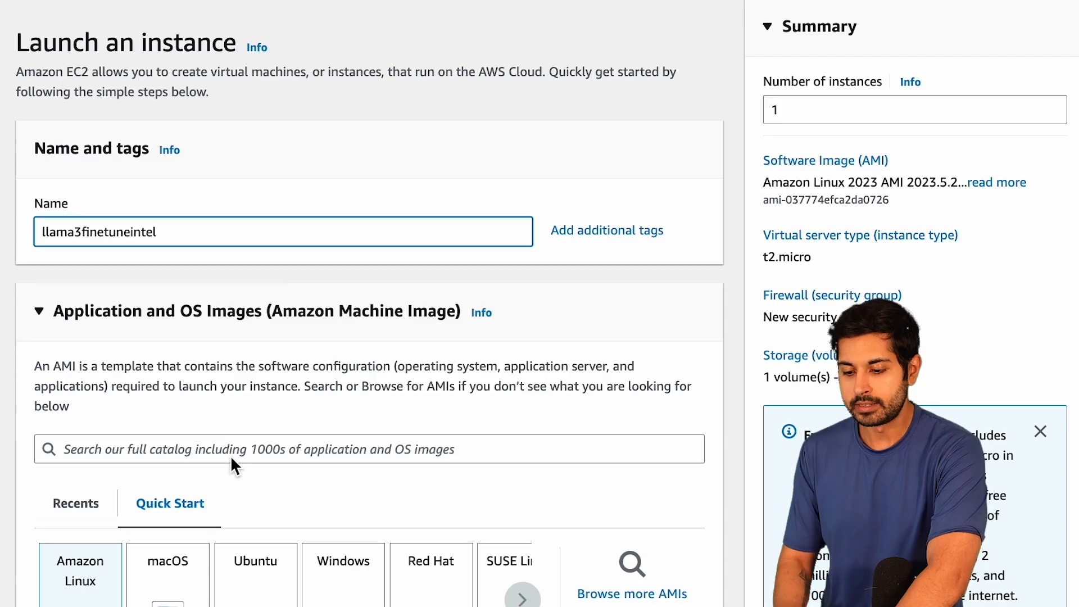
pyautogui.scroll(-3)
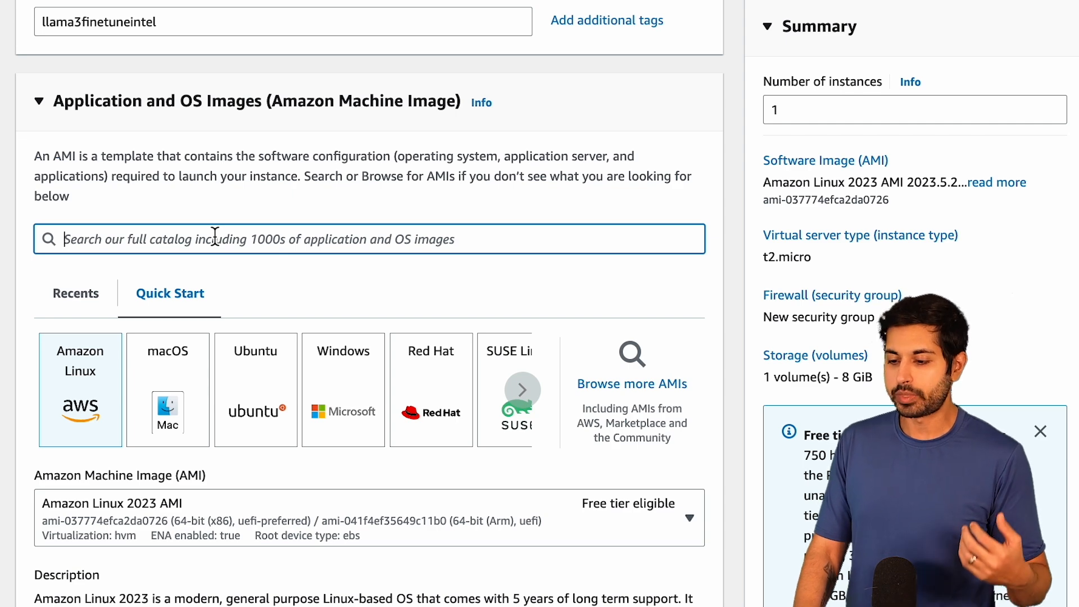
pyautogui.write('d2')
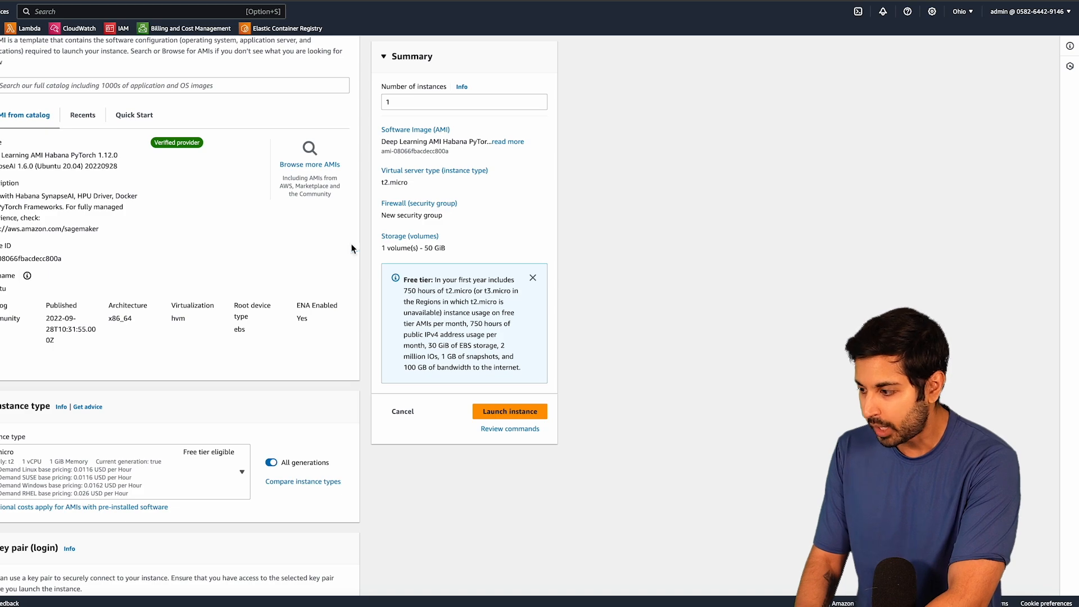
# Step: Switch the console to another region such as US East (N. Virginia) and browse the full AMI catalog
pyautogui.click(959, 11)
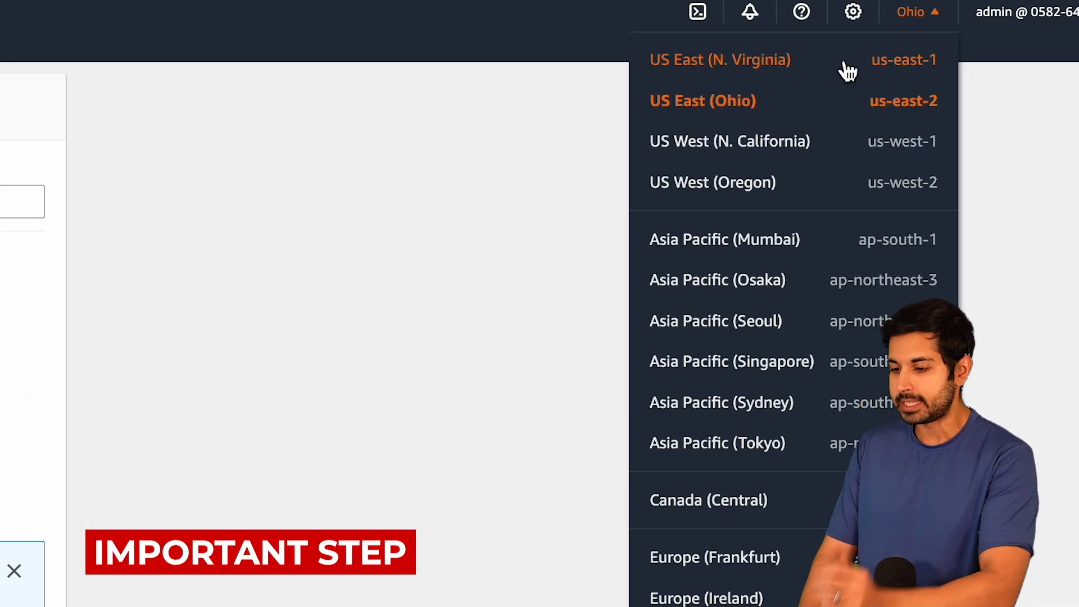
pyautogui.click(721, 59)
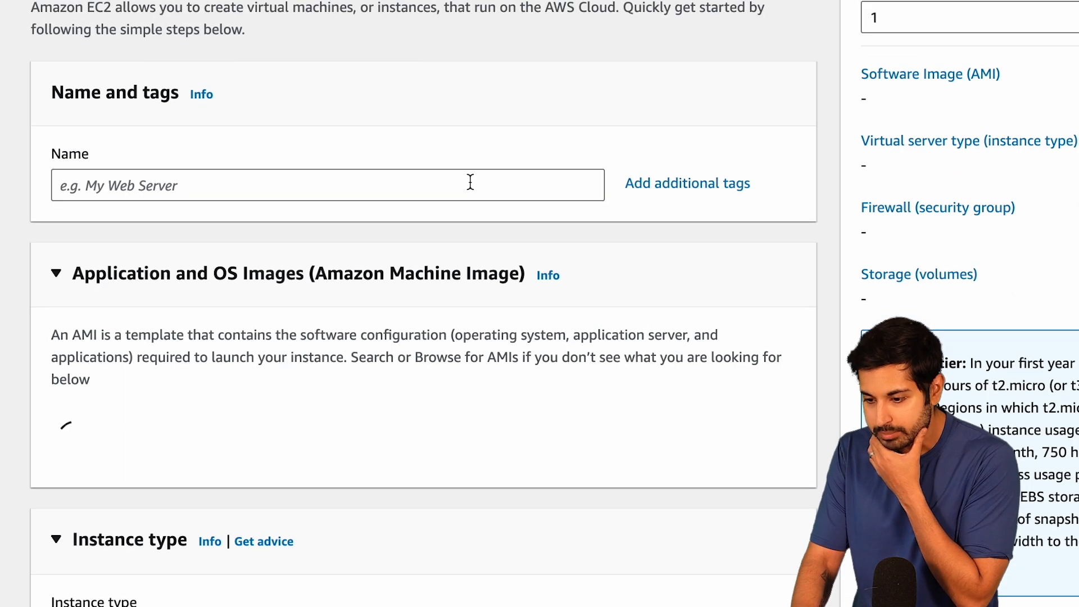
pyautogui.scroll(-3)
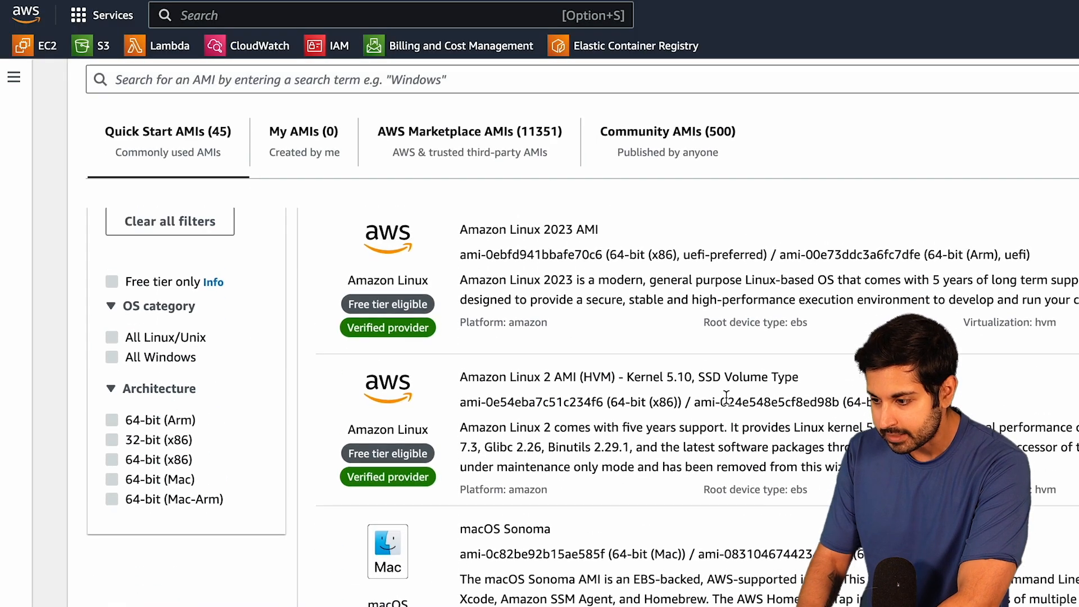
# Step: Search the AMI catalog for habana and show the eight Habana Labs AWS Marketplace images
pyautogui.write('habna')
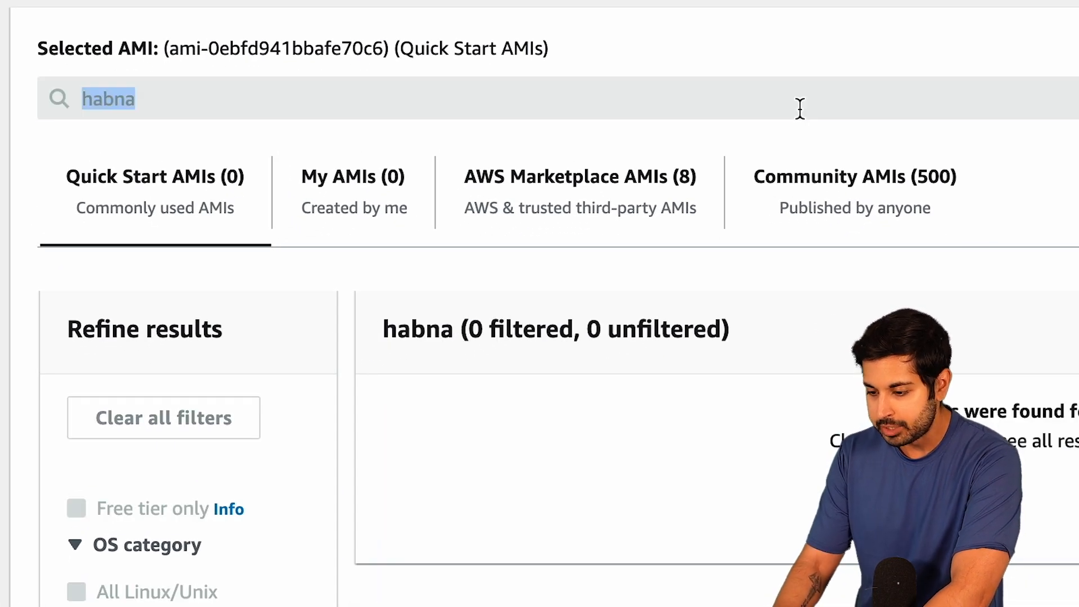
pyautogui.press('Backspace')
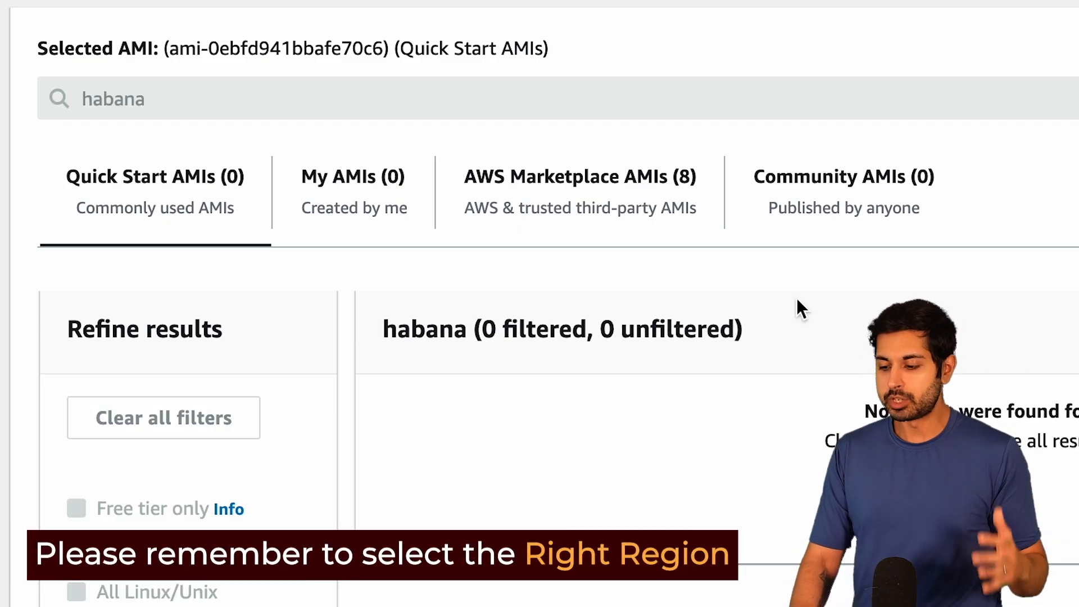
pyautogui.scroll(3)
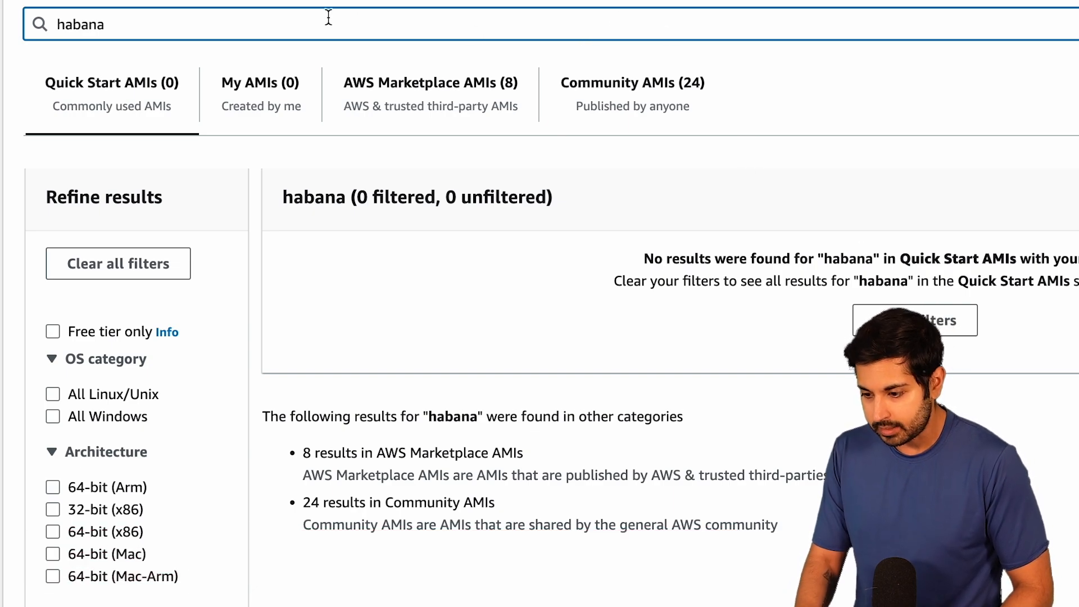
pyautogui.click(431, 93)
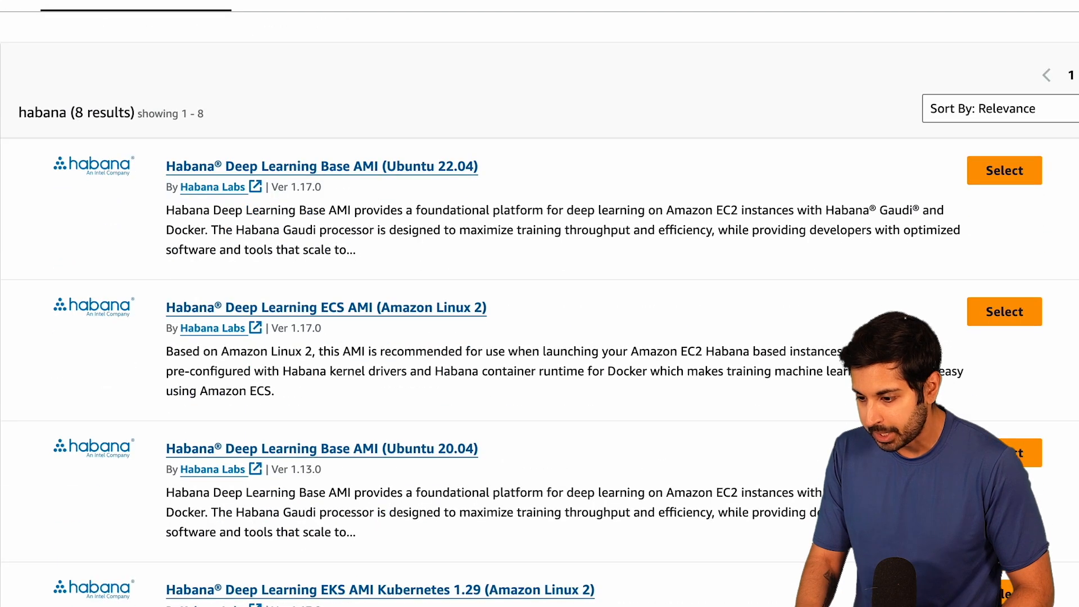
pyautogui.scroll(-3)
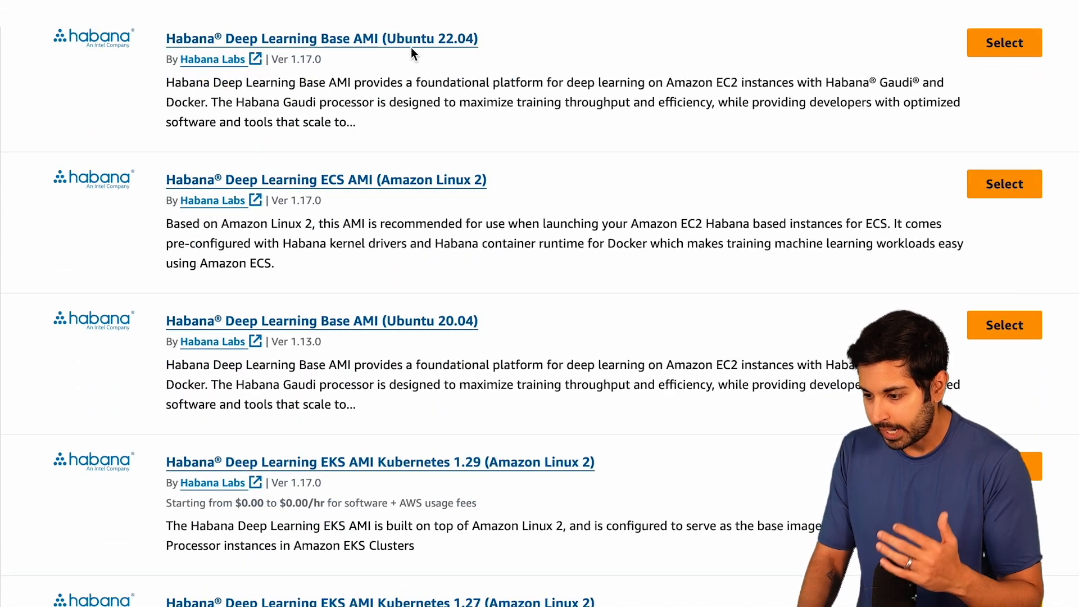
pyautogui.moveTo(474, 36)
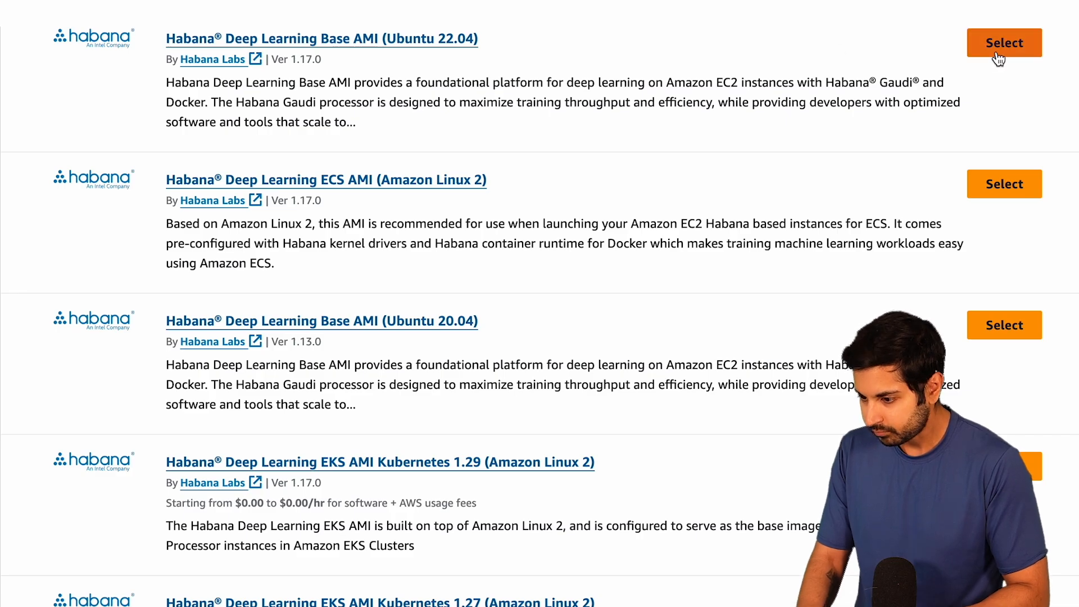
# Step: Select the Habana Deep Learning Base AMI (Ubuntu 22.04) and subscribe, giving instance type dl1.24xlarge
pyautogui.click(1003, 42)
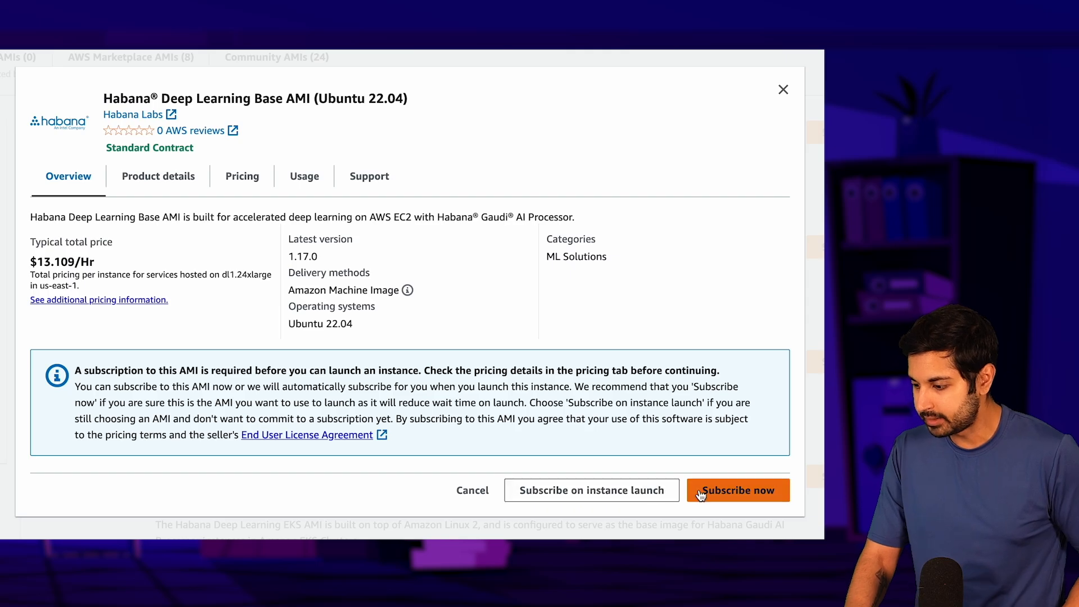
pyautogui.click(737, 490)
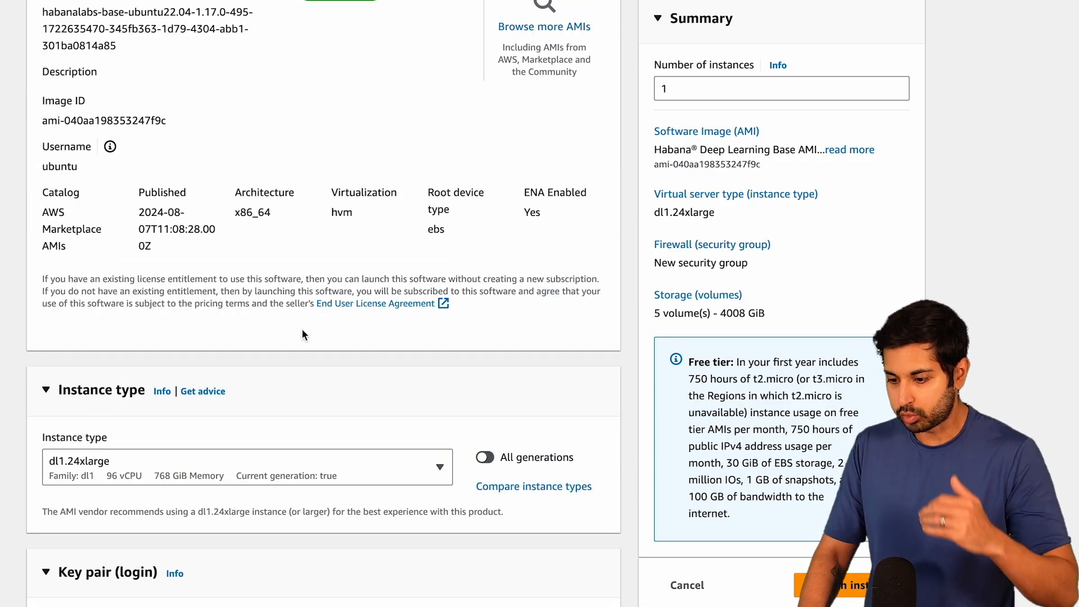
pyautogui.scroll(3)
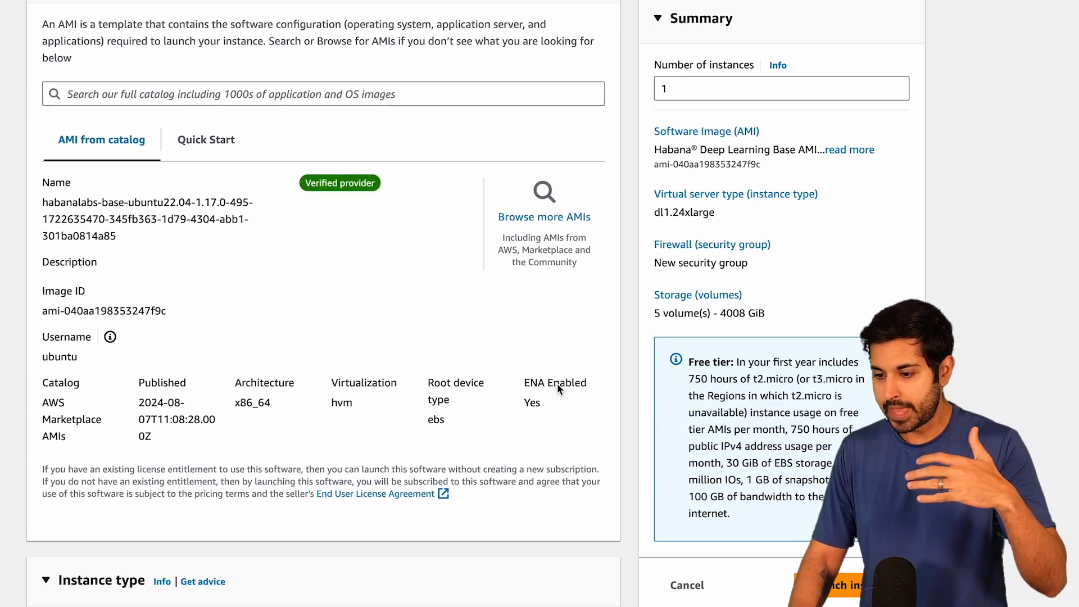
# Step: Launch the instance, choosing Proceed without key pair after the missing key name error
pyautogui.click(840, 585)
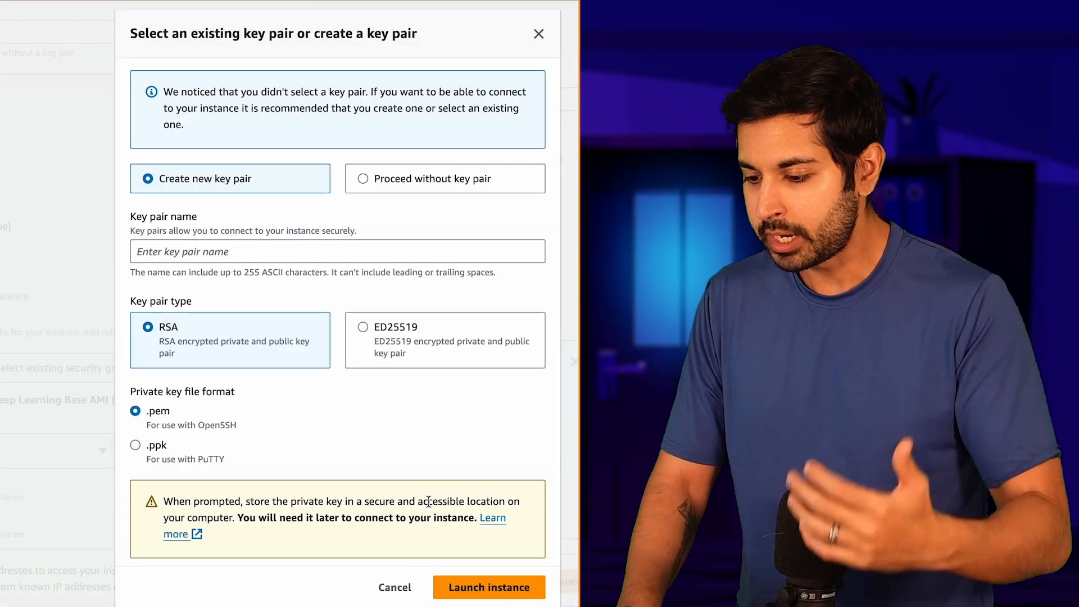
pyautogui.click(489, 586)
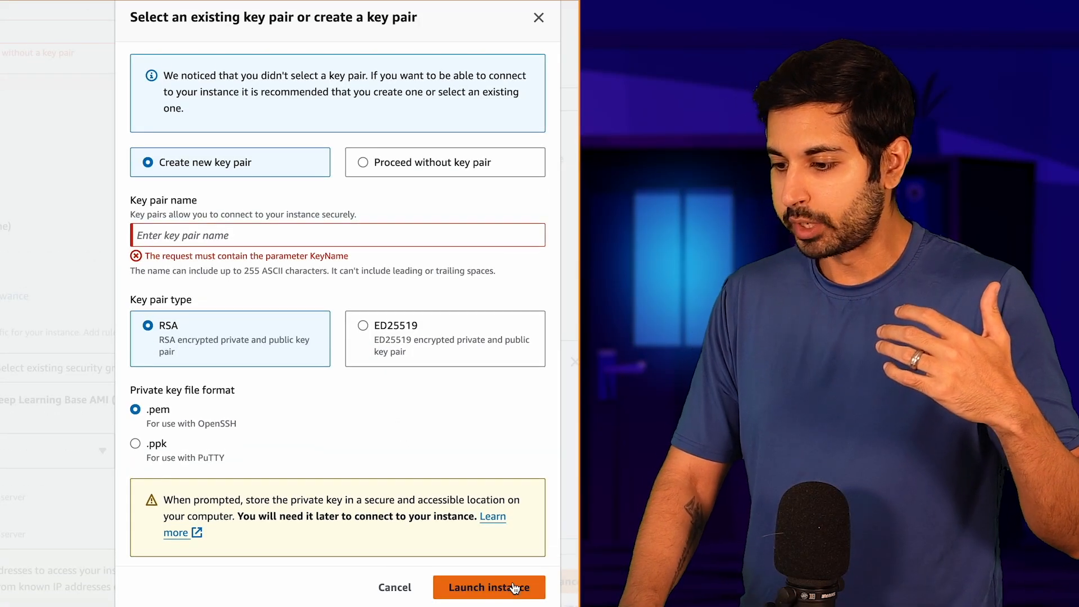
pyautogui.click(363, 161)
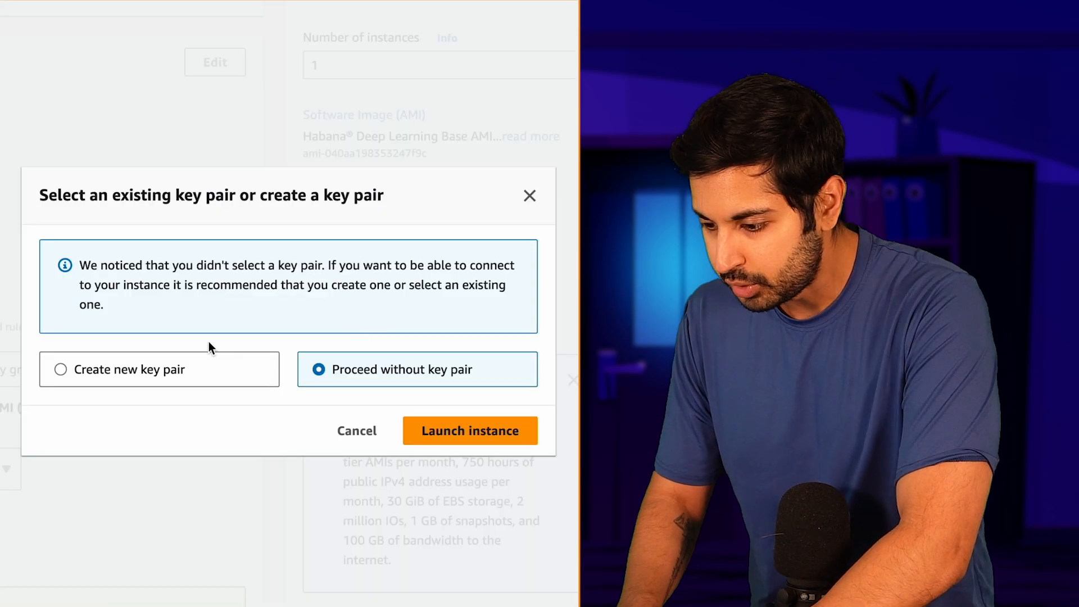
pyautogui.moveTo(185, 346)
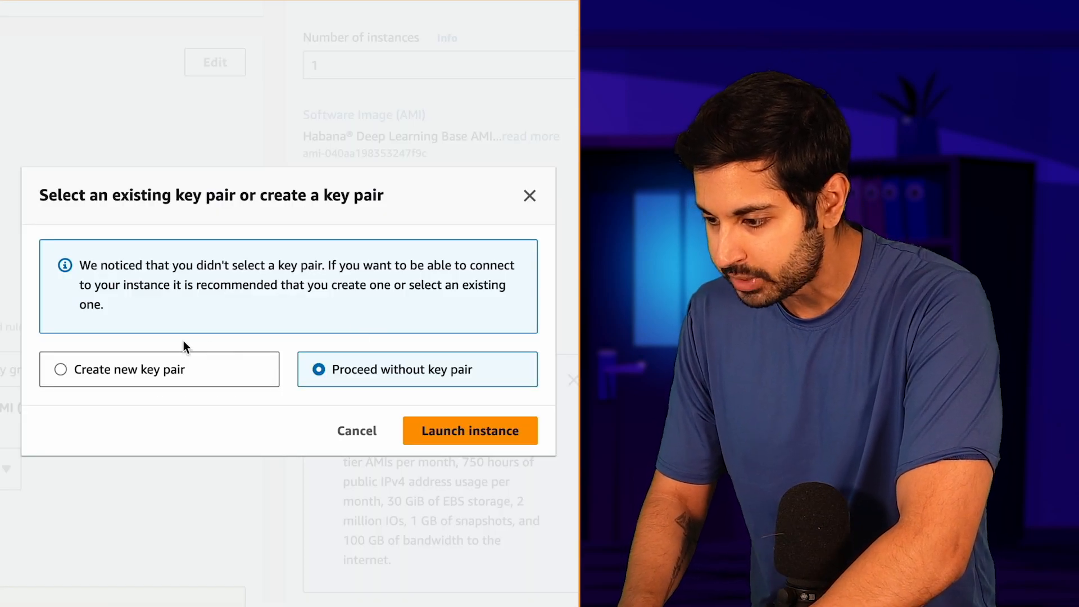
pyautogui.click(470, 431)
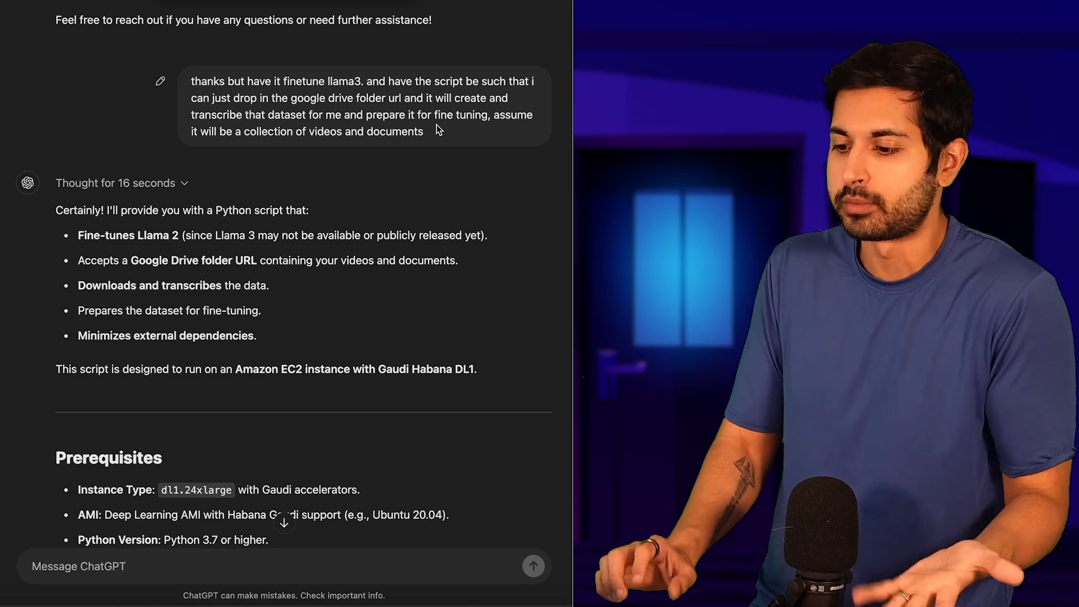
# Step: Scroll through ChatGPT's fine_tune_llama2_gaudi.py script down to the data preprocessing section
pyautogui.scroll(-3)
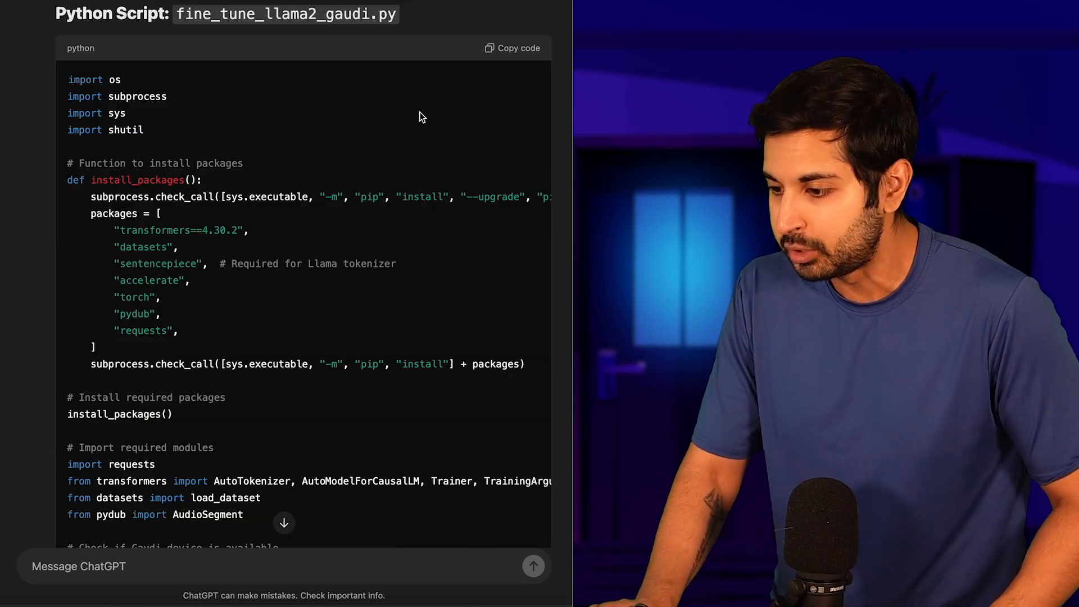
pyautogui.scroll(-3)
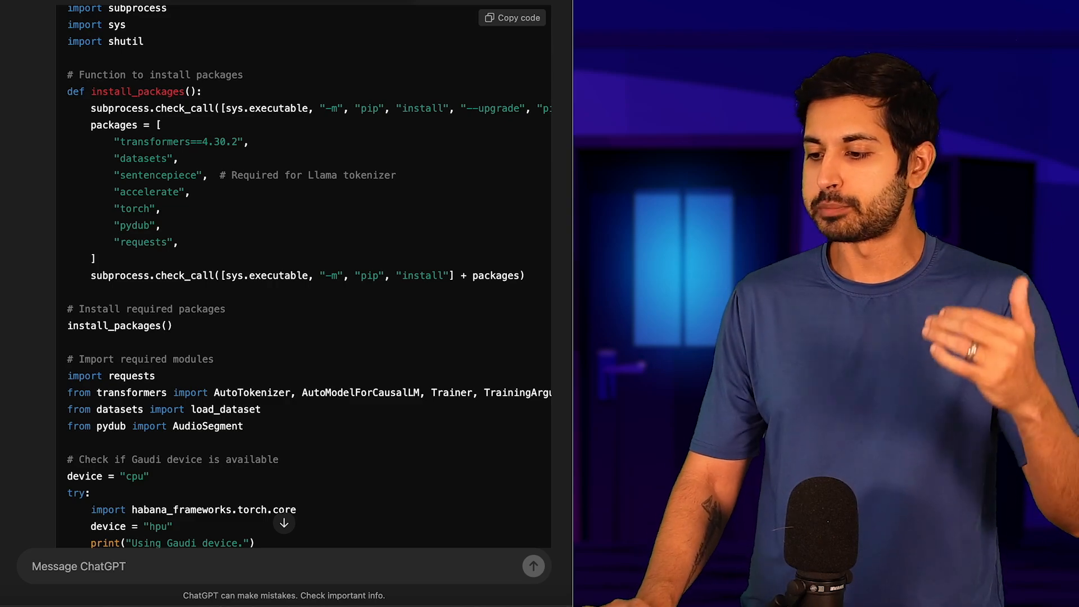
pyautogui.scroll(-3)
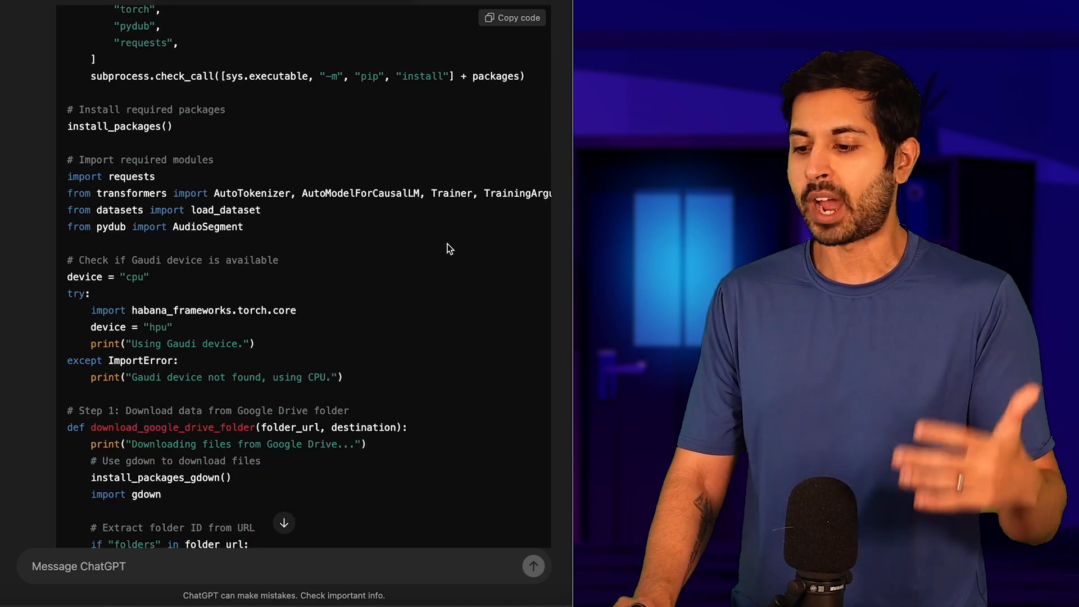
pyautogui.scroll(-3)
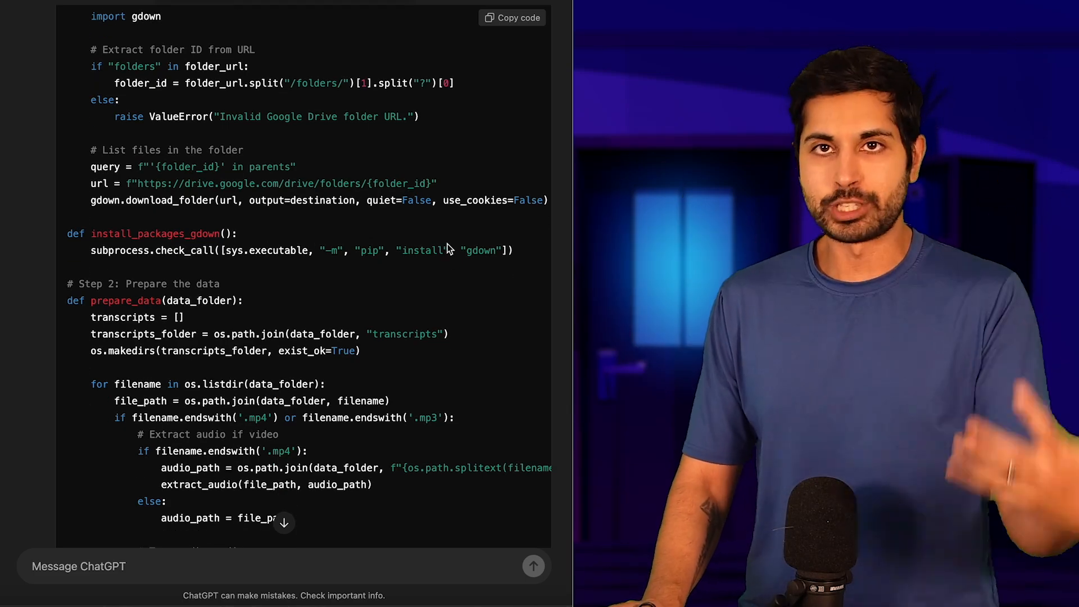
pyautogui.scroll(-3)
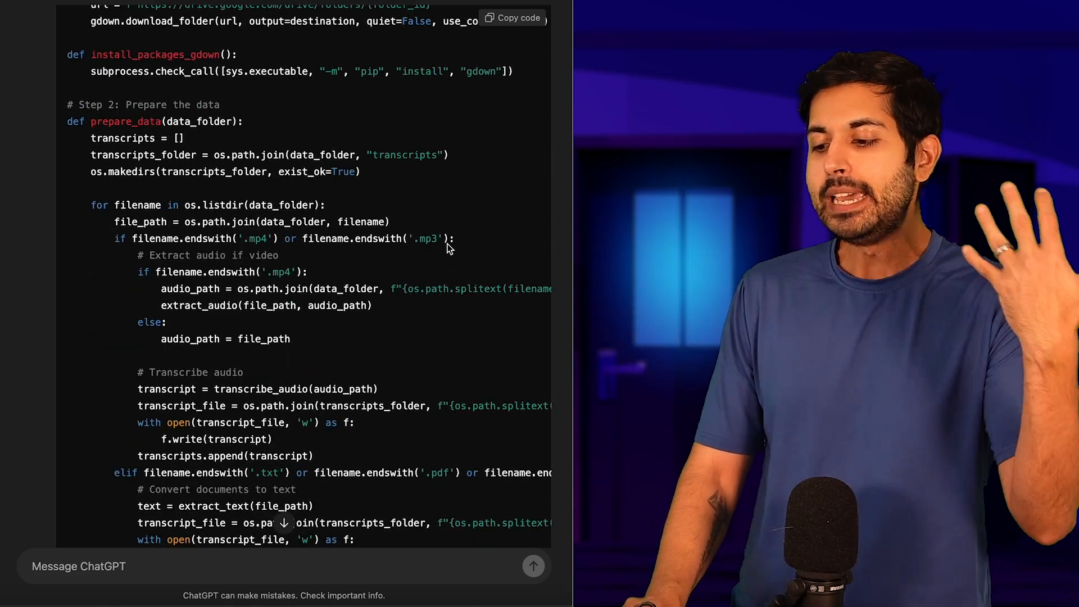
pyautogui.scroll(-3)
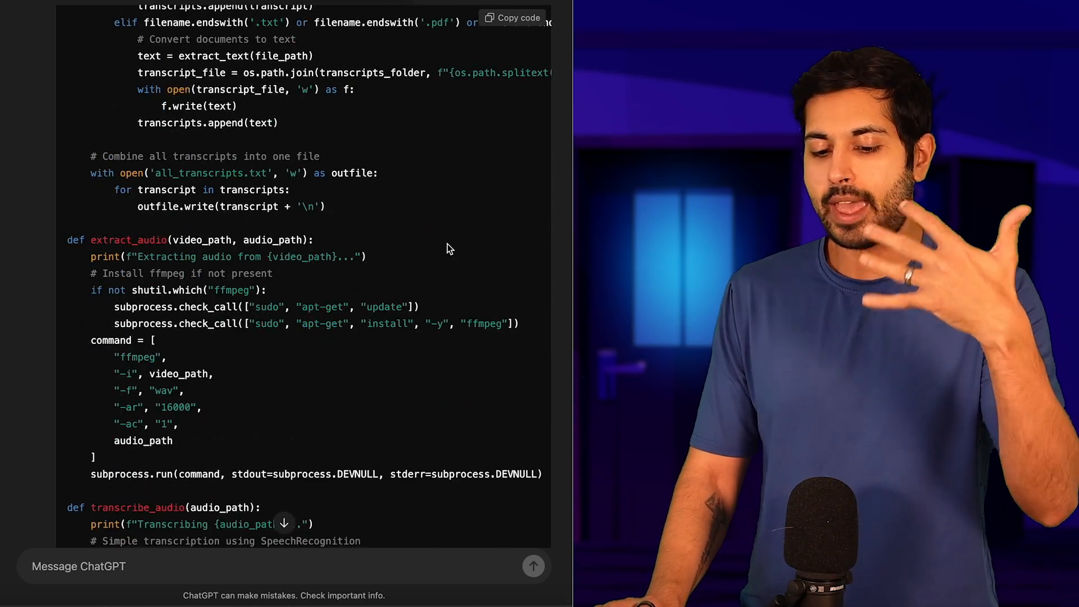
pyautogui.scroll(-3)
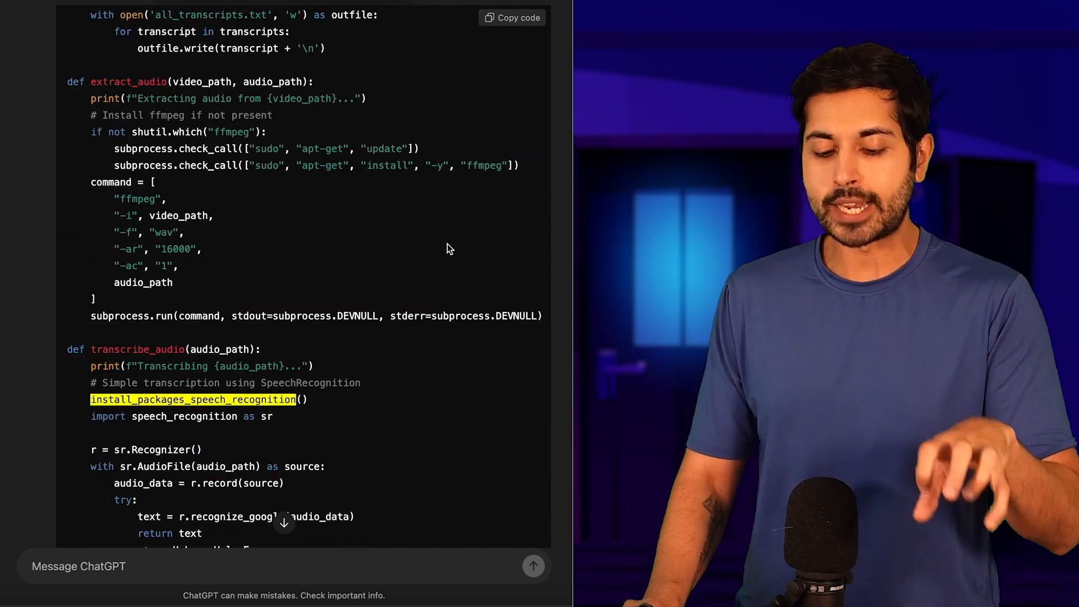
pyautogui.scroll(-3)
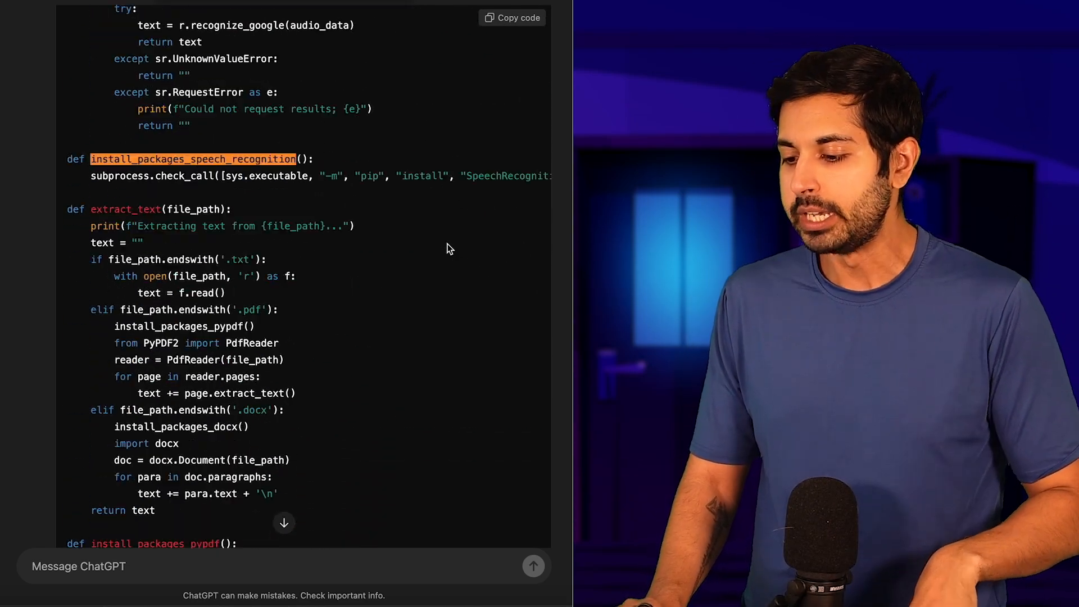
pyautogui.scroll(-3)
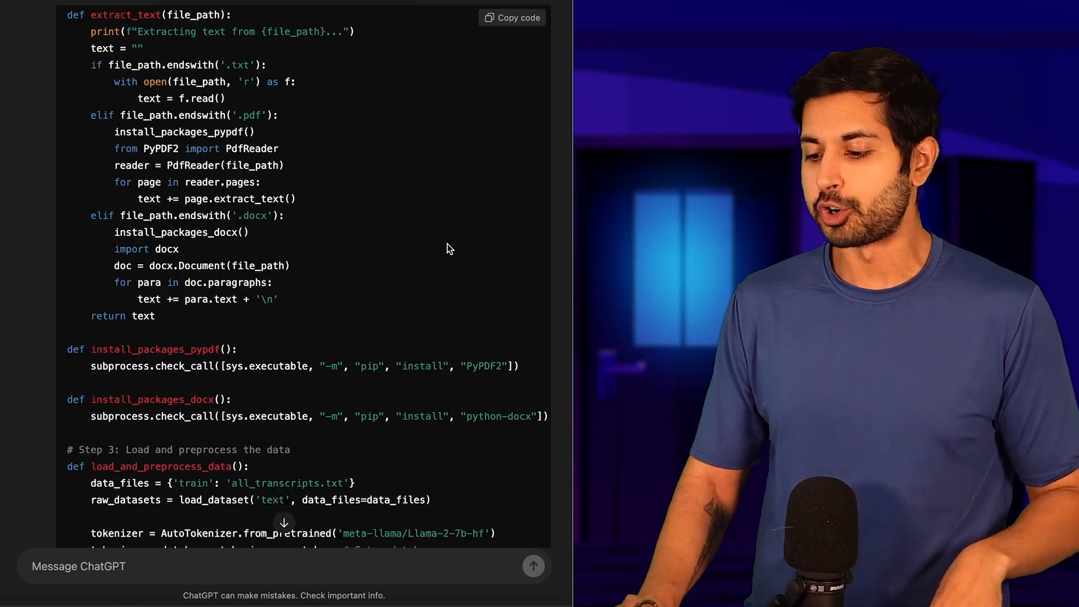
pyautogui.scroll(-3)
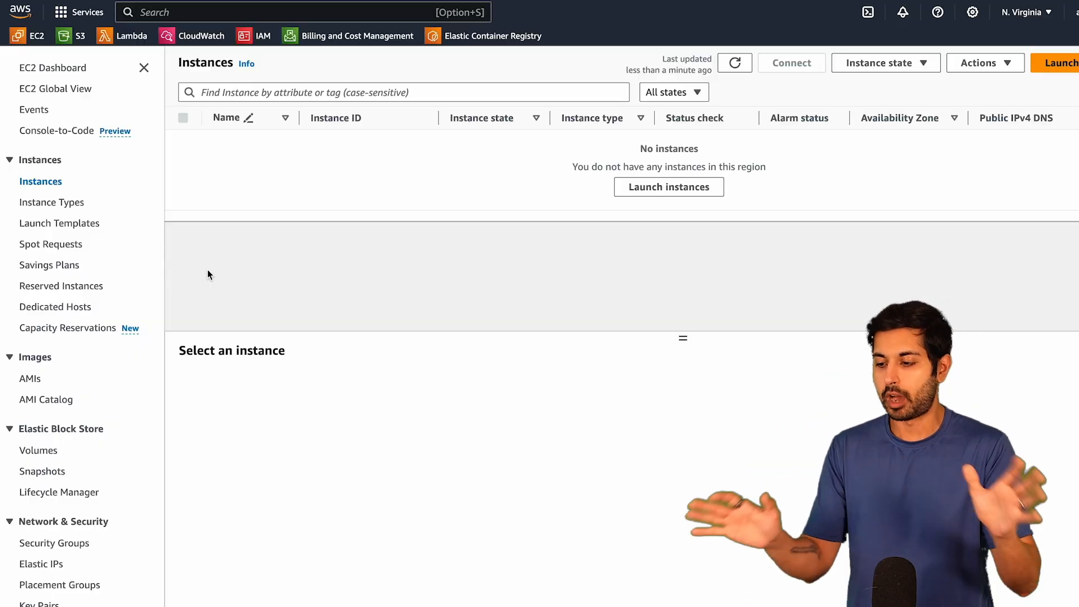
pyautogui.moveTo(260, 226)
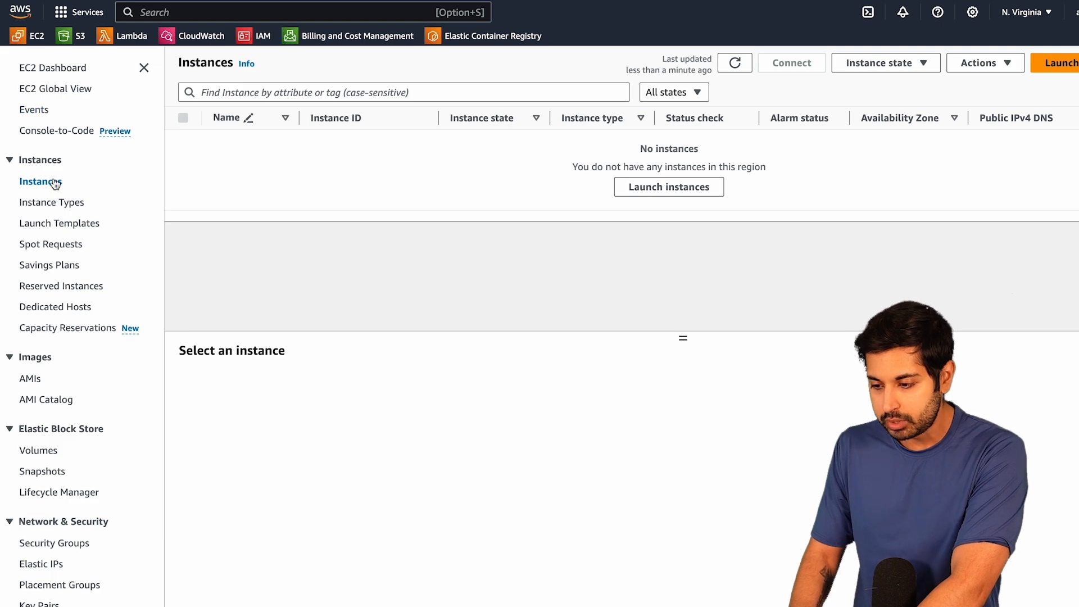
pyautogui.moveTo(415, 53)
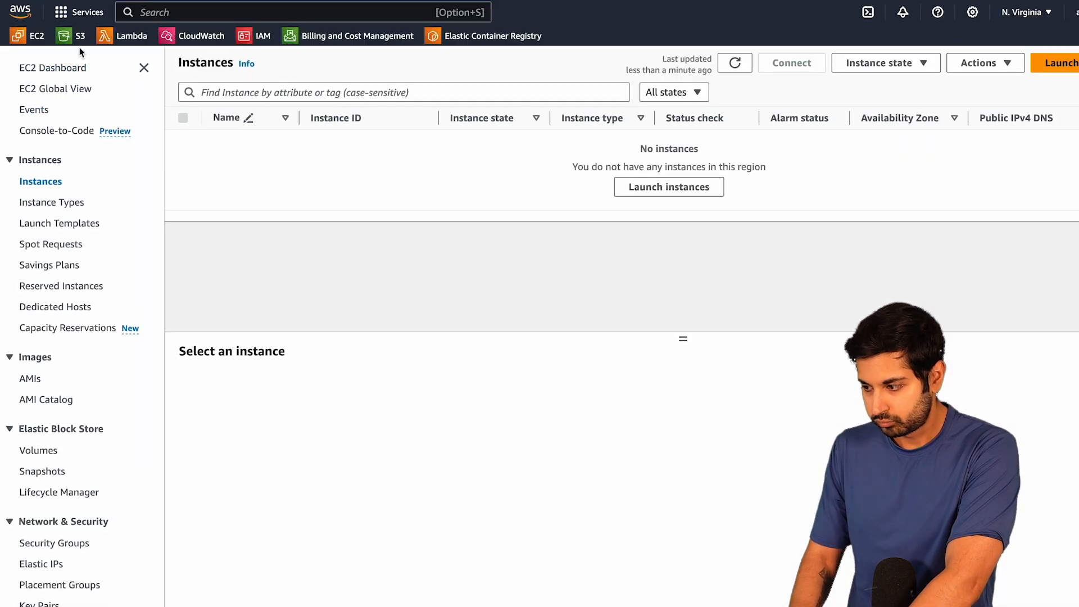
# Step: Switch to US East (Ohio) and show the details of the wagerProd instance
pyautogui.click(1022, 11)
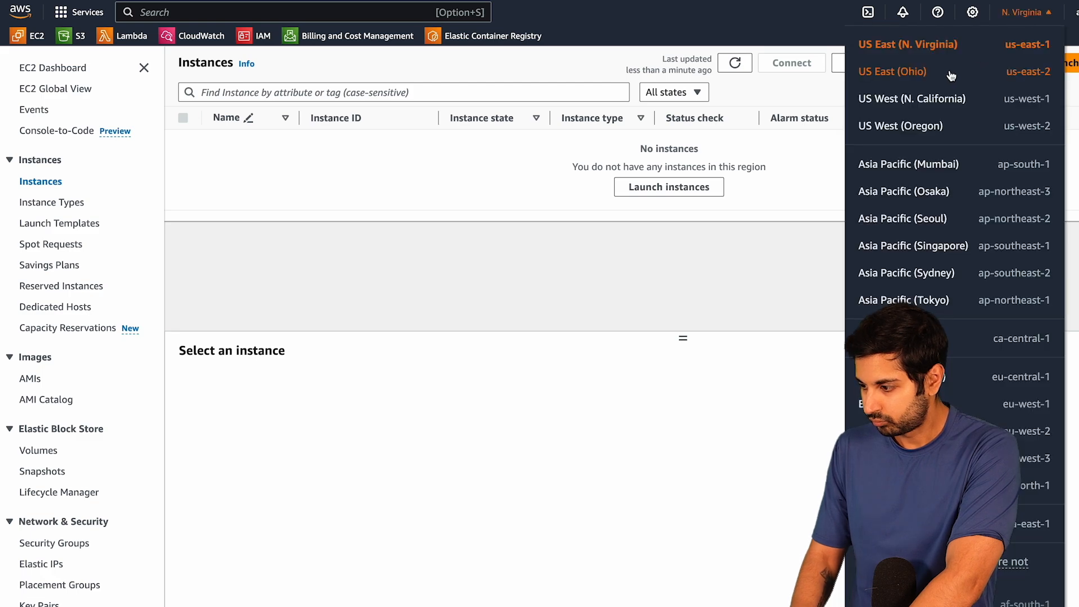
pyautogui.click(892, 70)
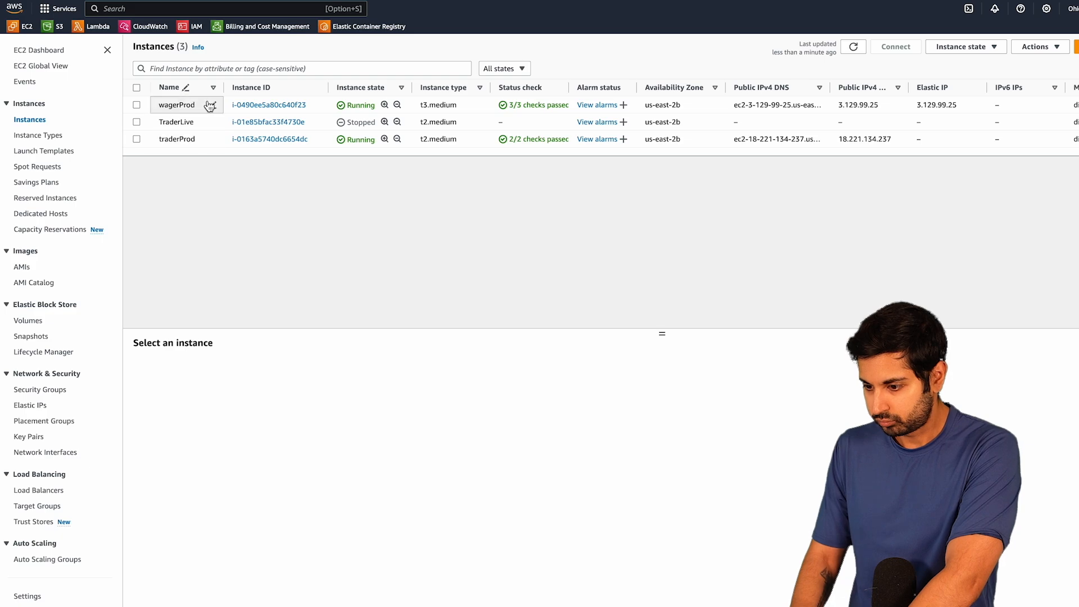
pyautogui.click(269, 105)
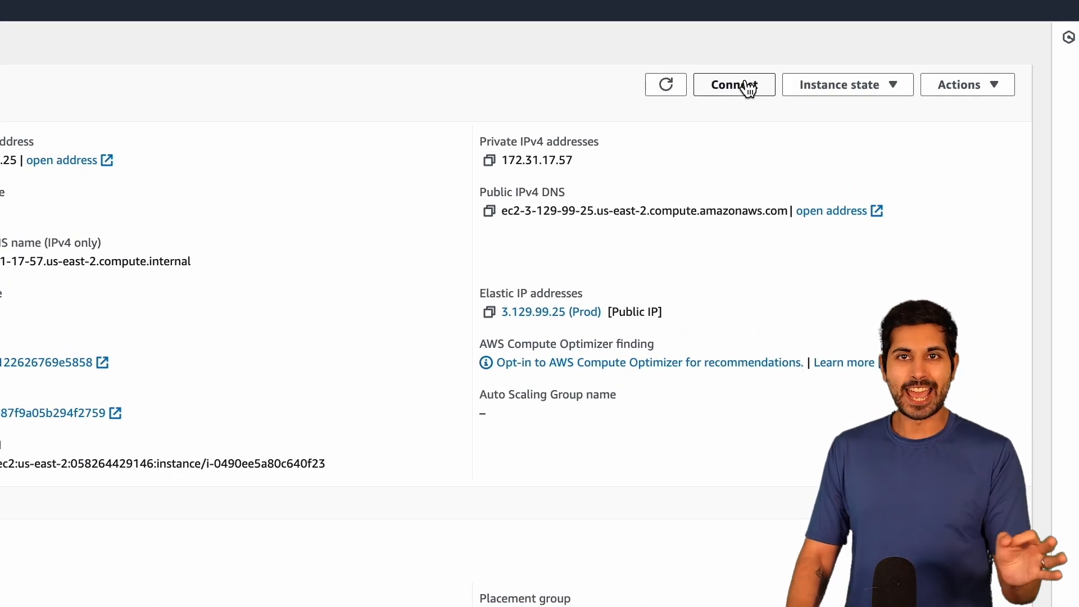
# Step: Connect to wagerProd via EC2 Instance Connect as ubuntu, opening a browser terminal
pyautogui.click(734, 84)
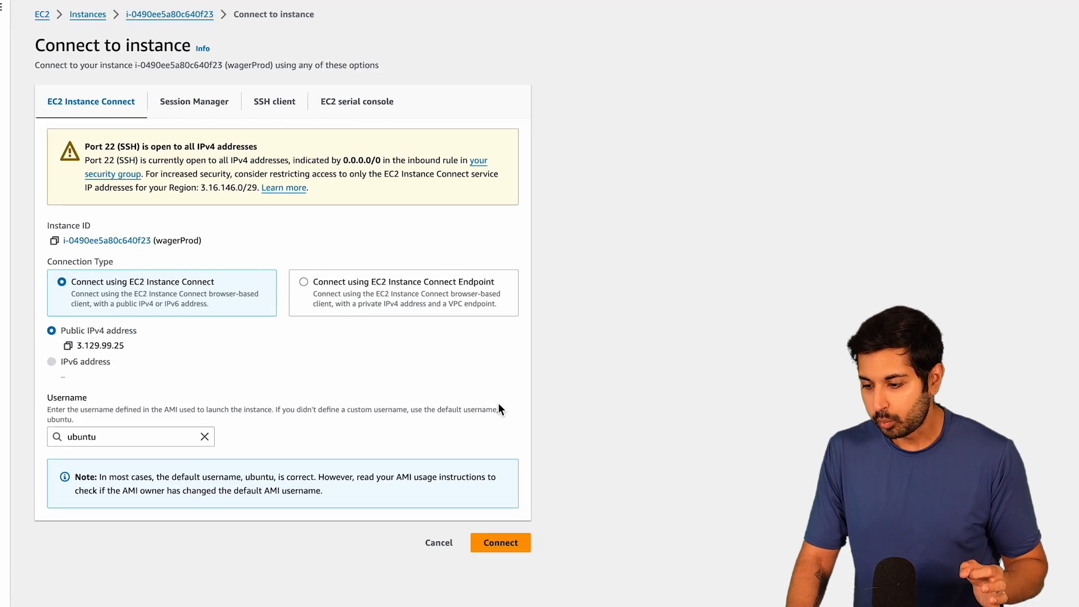
pyautogui.click(500, 541)
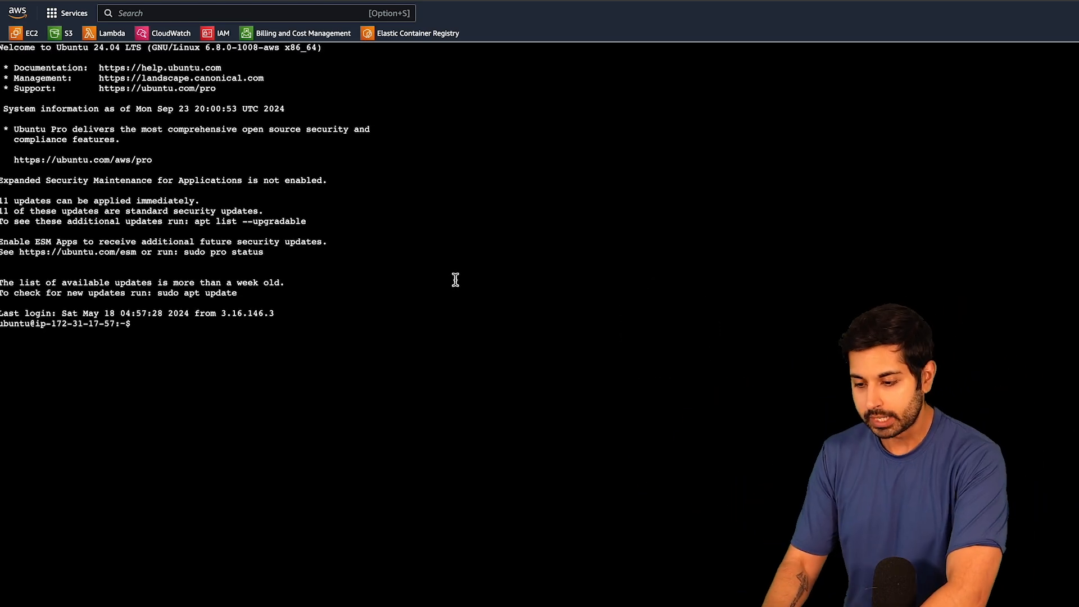
# Step: List the home folder with ls and open fine_tuner.py in nano
pyautogui.write('ls')
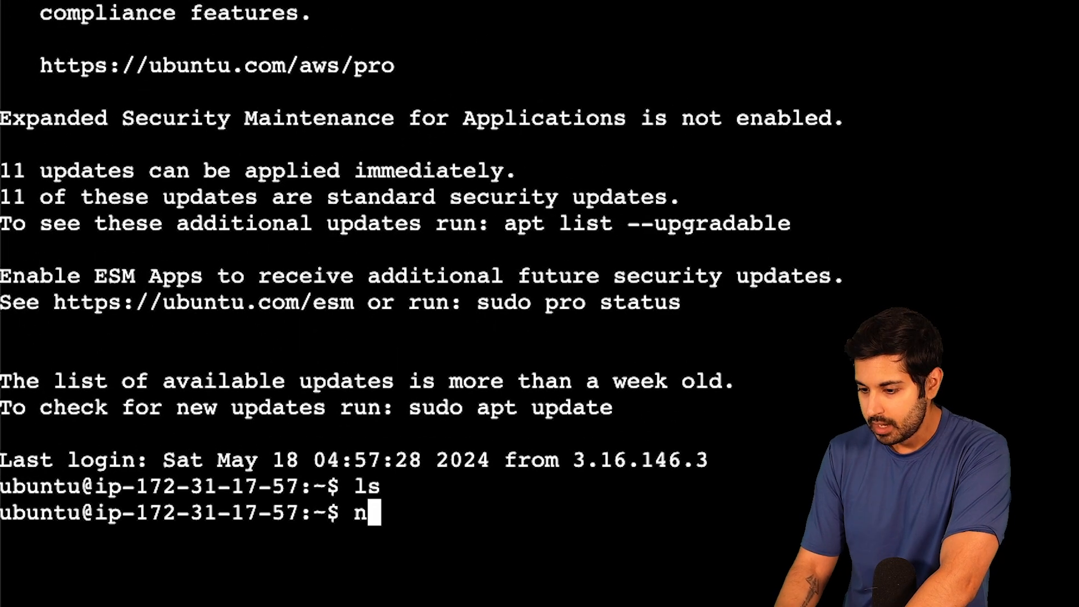
pyautogui.write('ano')
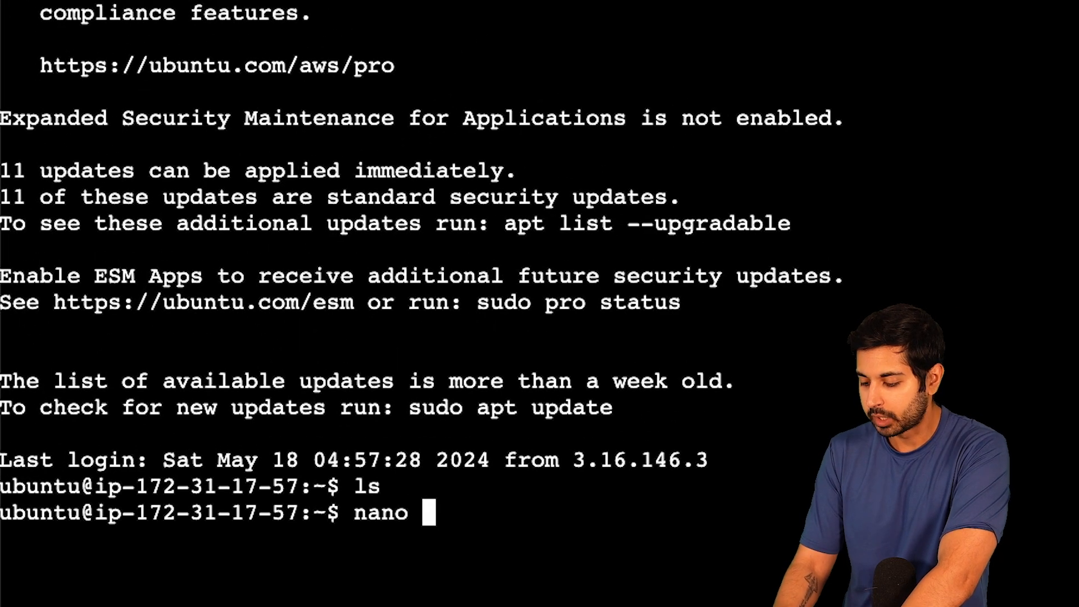
pyautogui.write('fin')
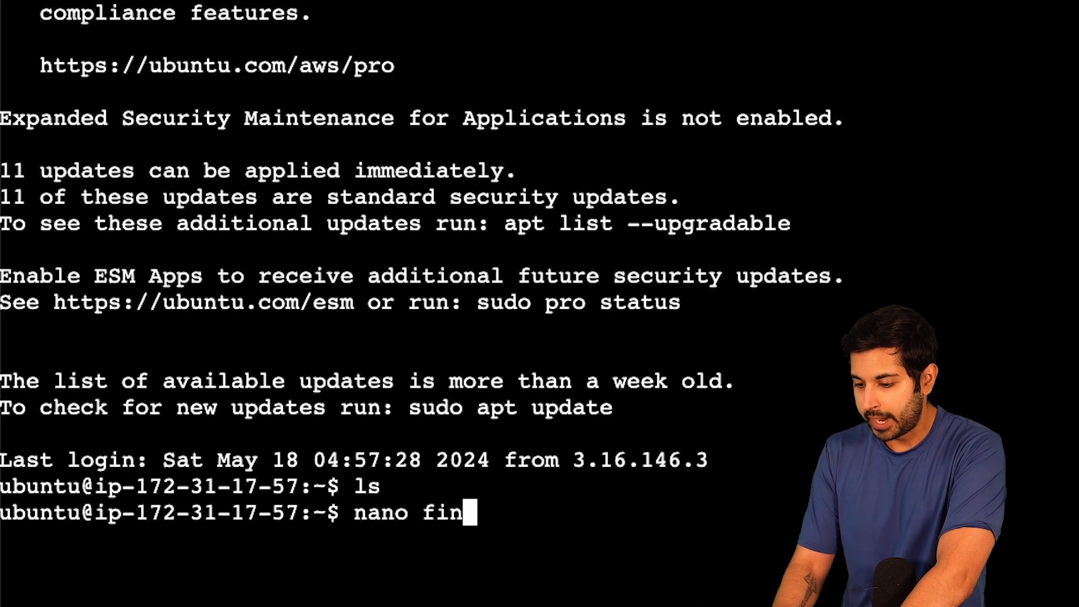
pyautogui.write('e_tuner.py')
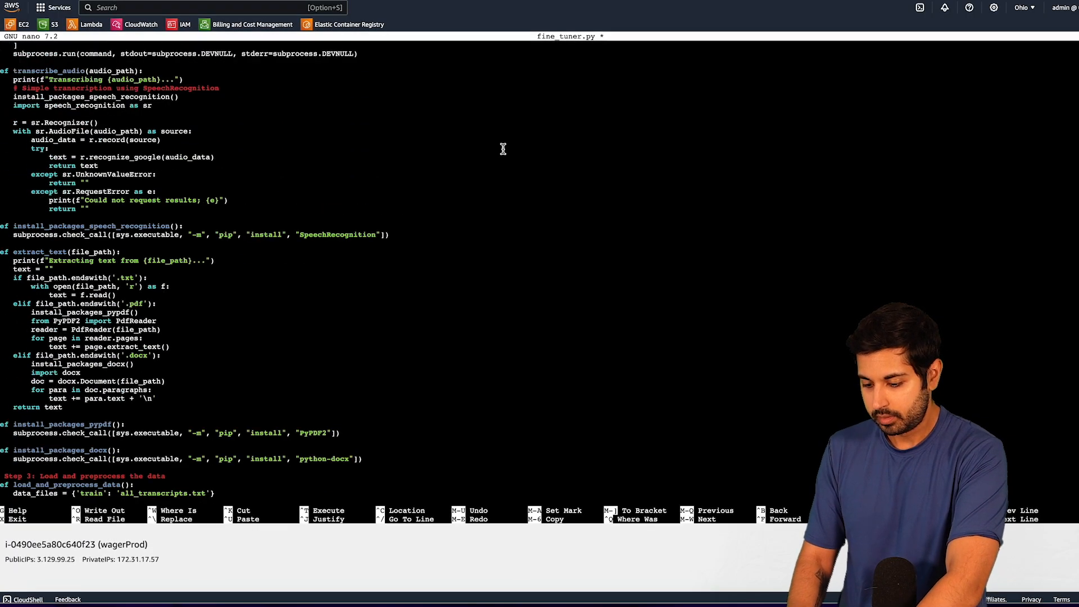
# Step: Save the pasted fine-tuning script as fine_tuner.py and exit nano
pyautogui.scroll(3)
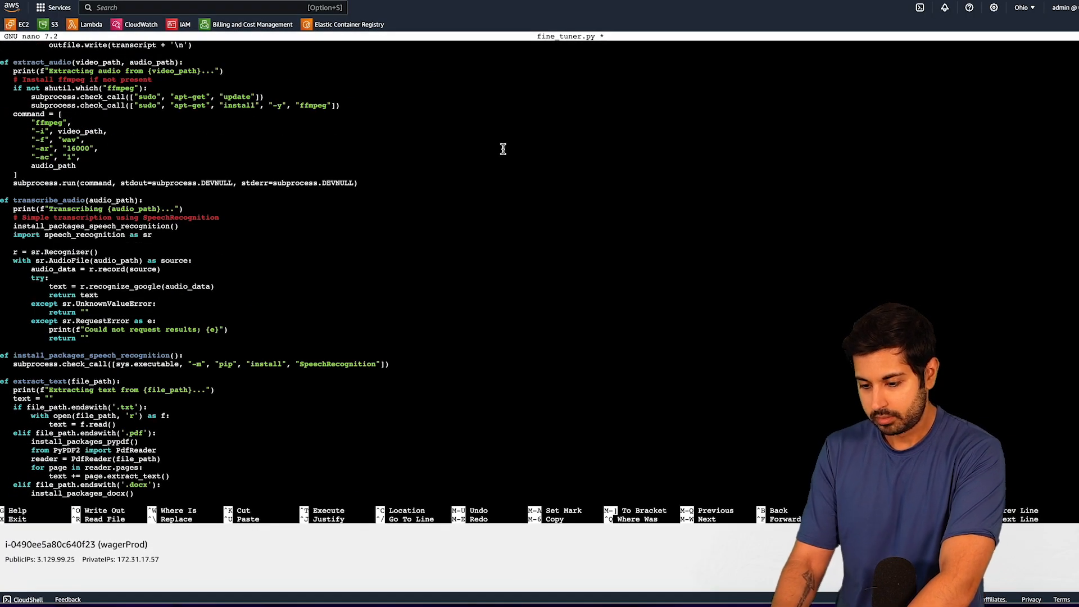
pyautogui.press('ctrl+x')
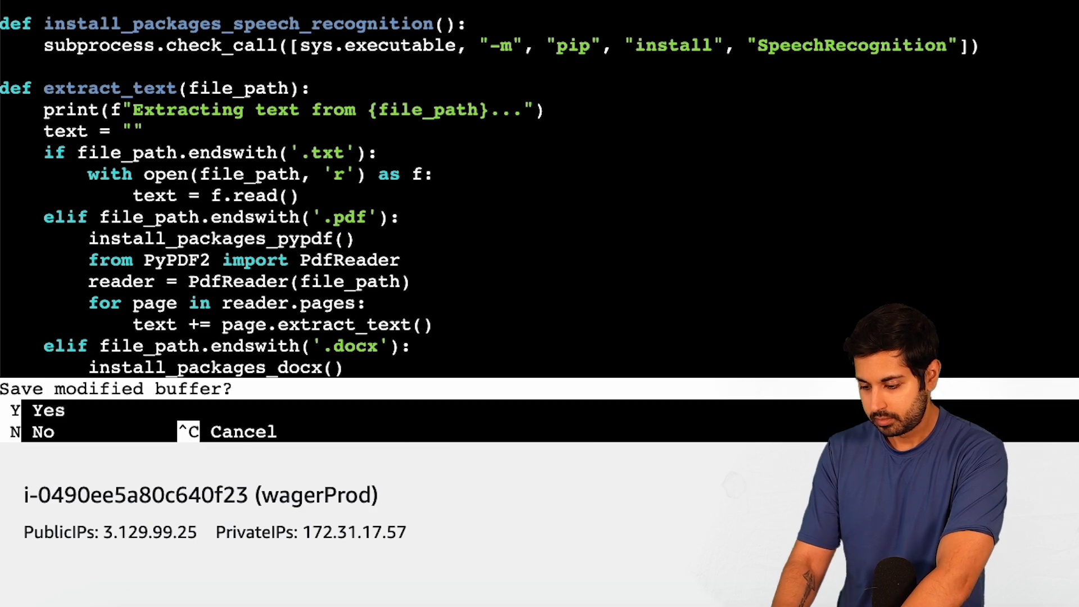
pyautogui.press('y')
pyautogui.write('python3 fine_tuner.py')
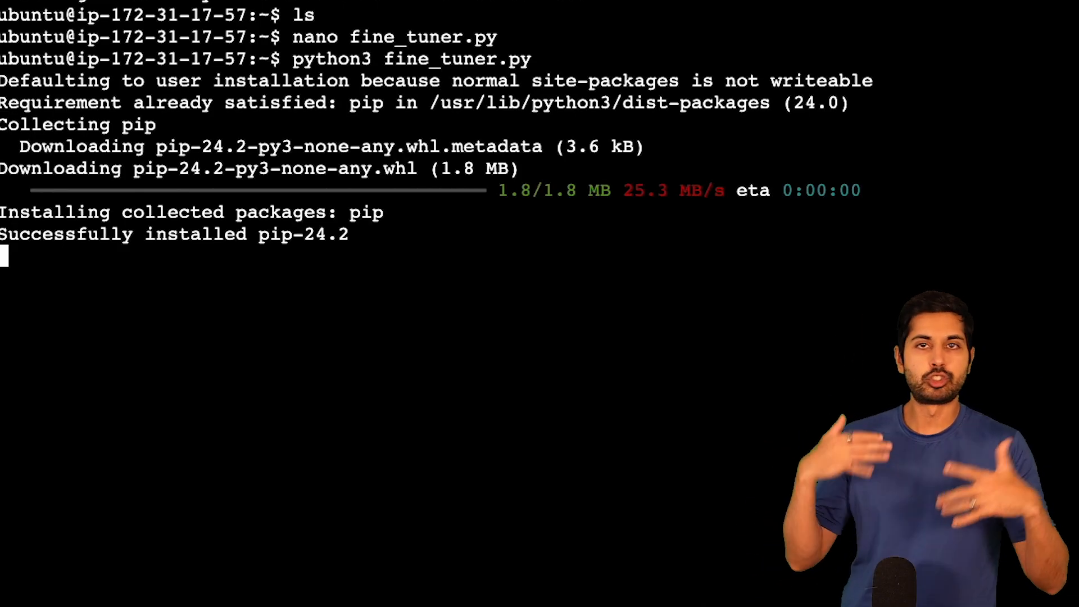
# Step: Scroll through the terminal output as fine_tuner.py installs transformers, datasets and torch
pyautogui.scroll(-3)
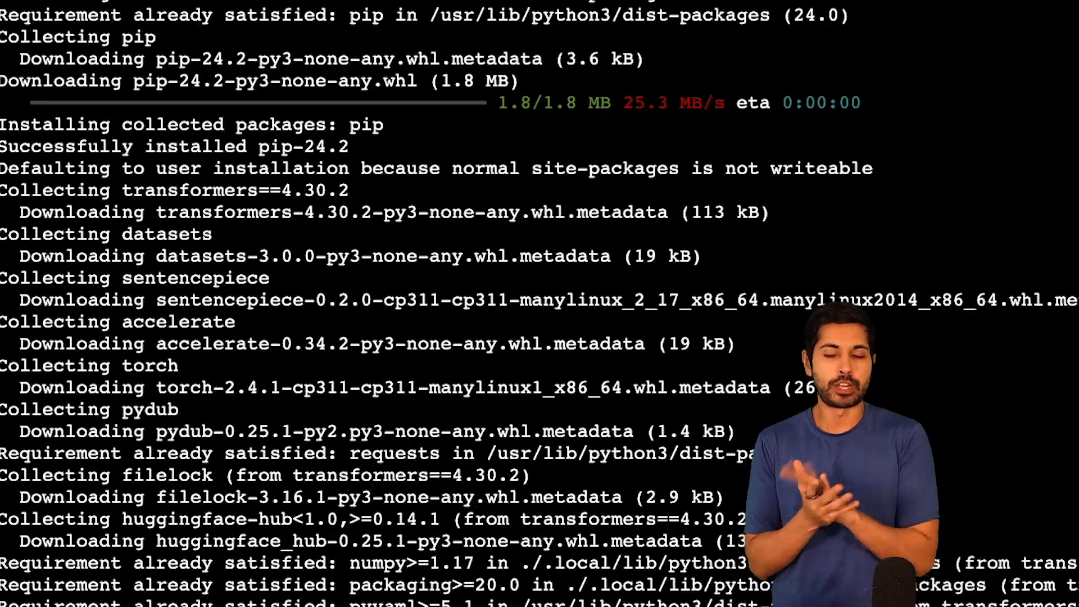
pyautogui.scroll(-3)
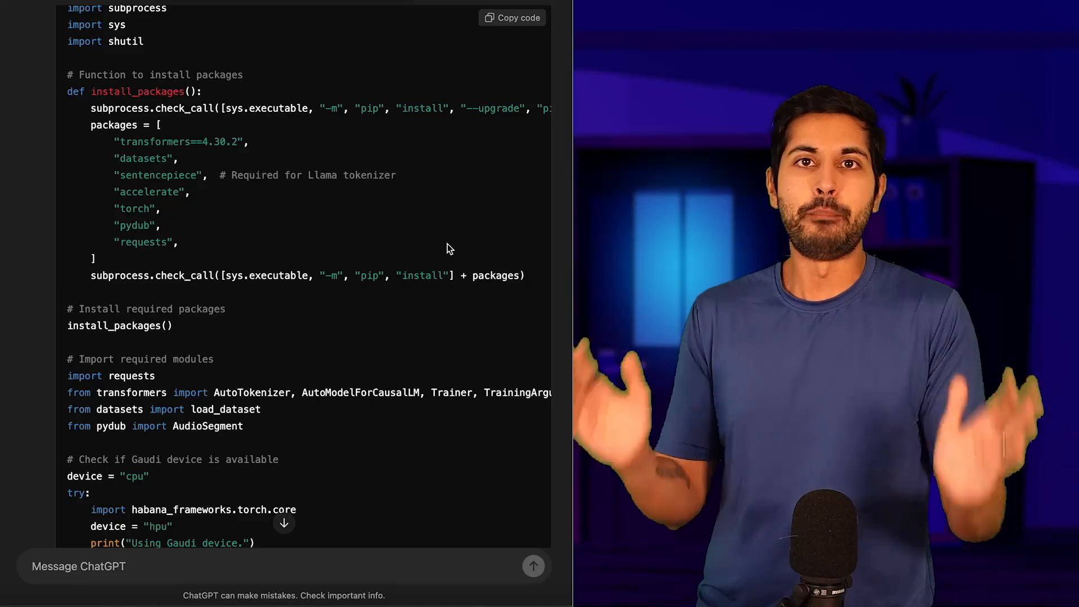
pyautogui.scroll(-3)
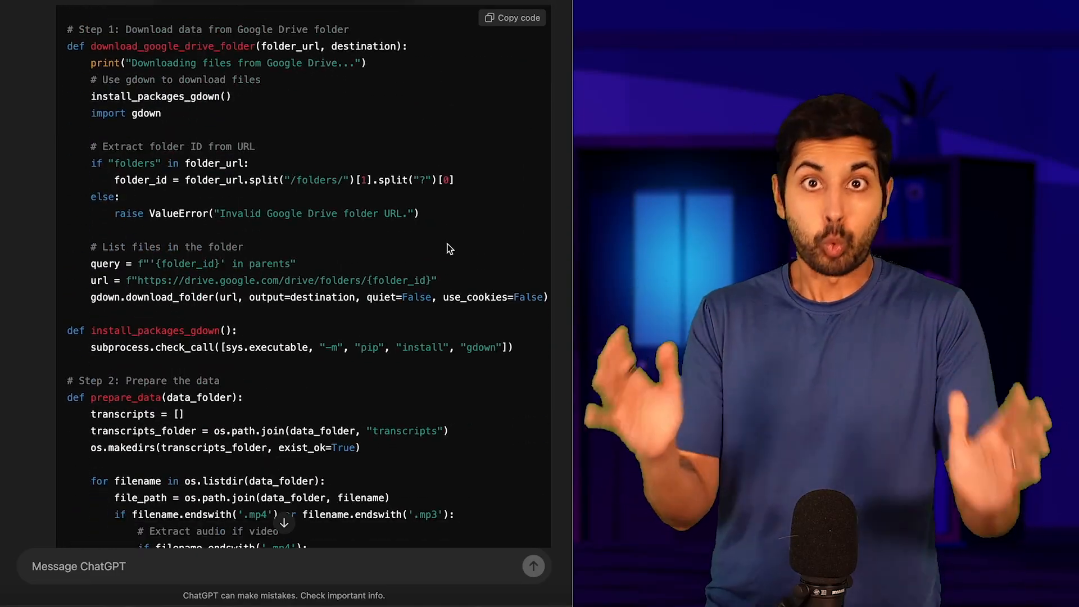
pyautogui.scroll(-3)
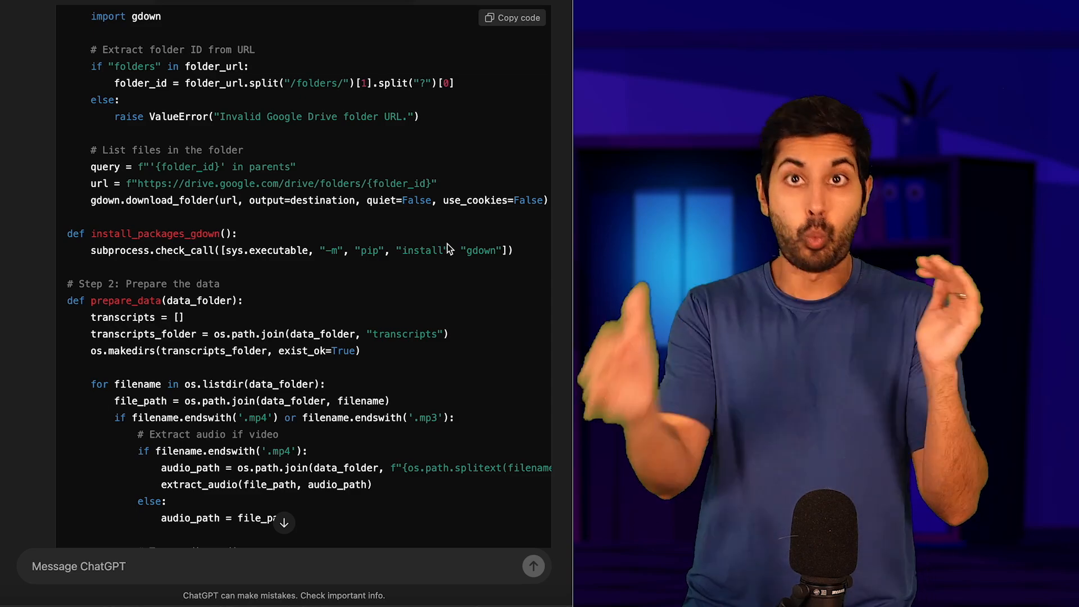
pyautogui.scroll(-3)
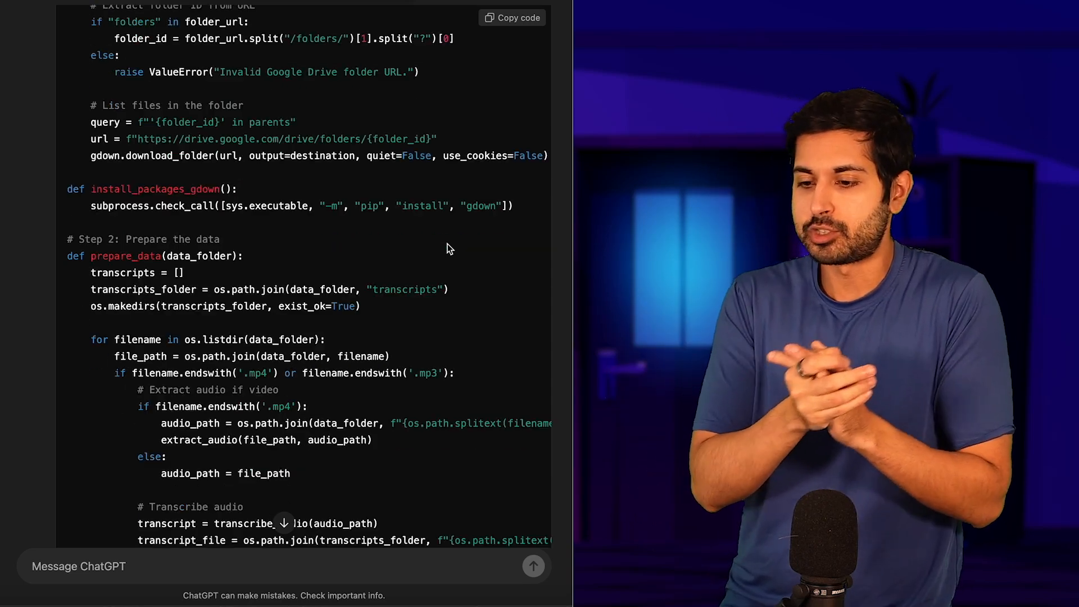